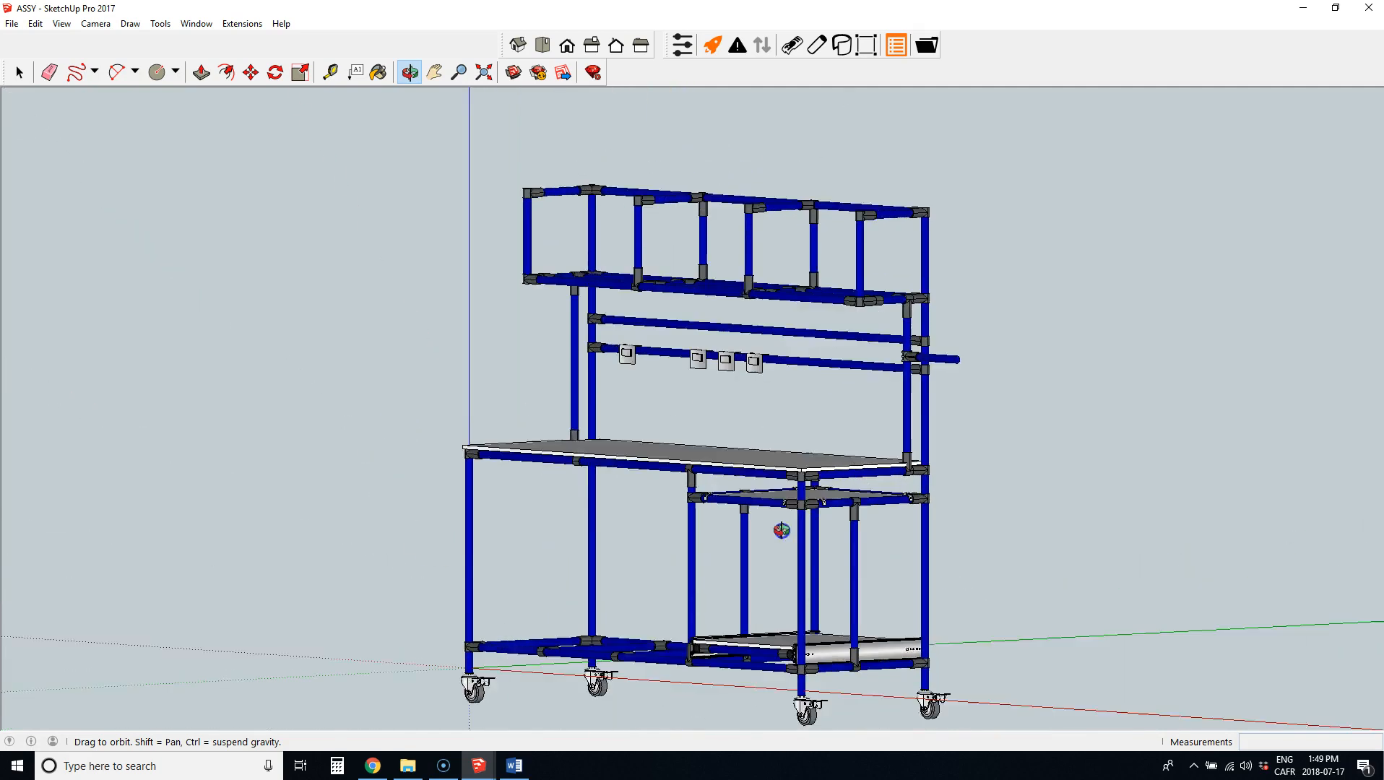
# - Zoom in on the upper pipe rails and shift along the connectors and mounted boxes
pyautogui.moveTo(778, 530); pyautogui.dragTo(794, 565)
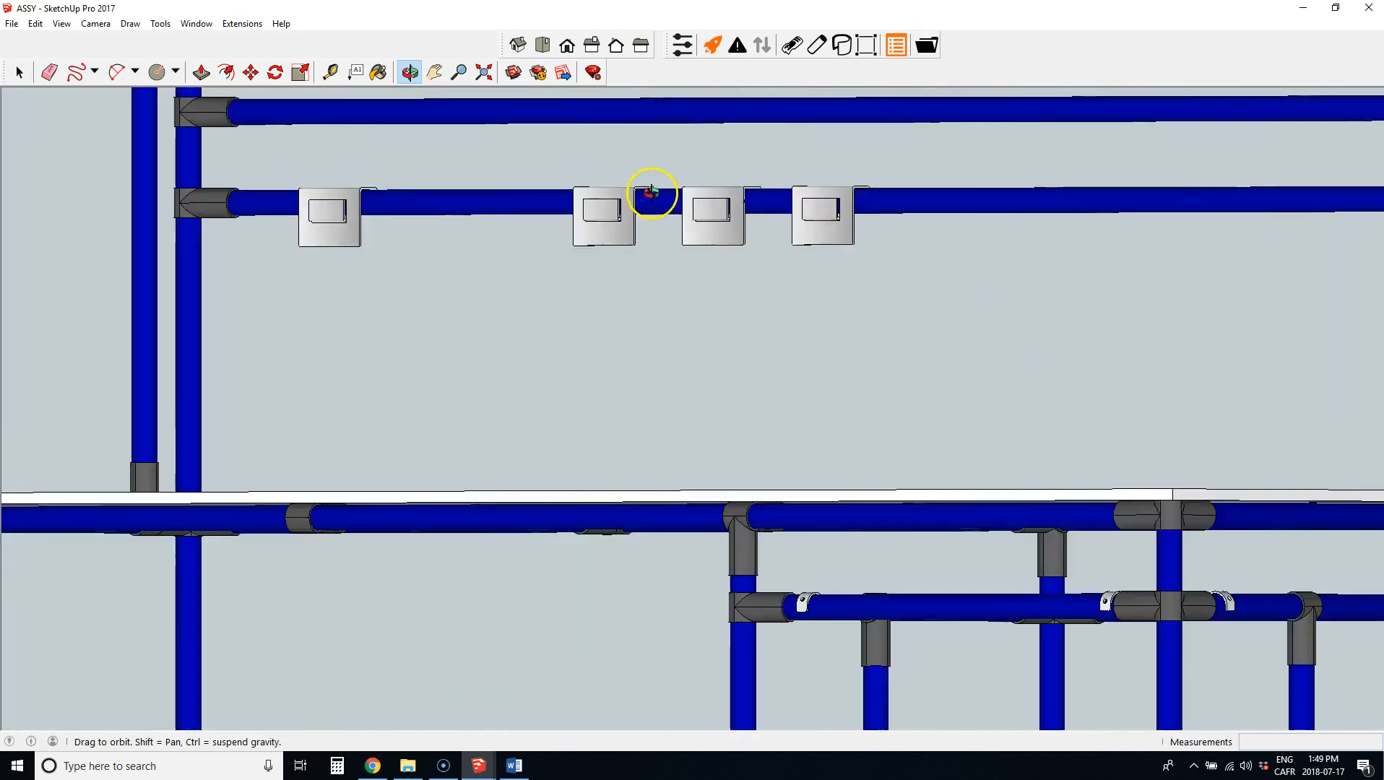
pyautogui.moveTo(653, 193); pyautogui.dragTo(730, 326)
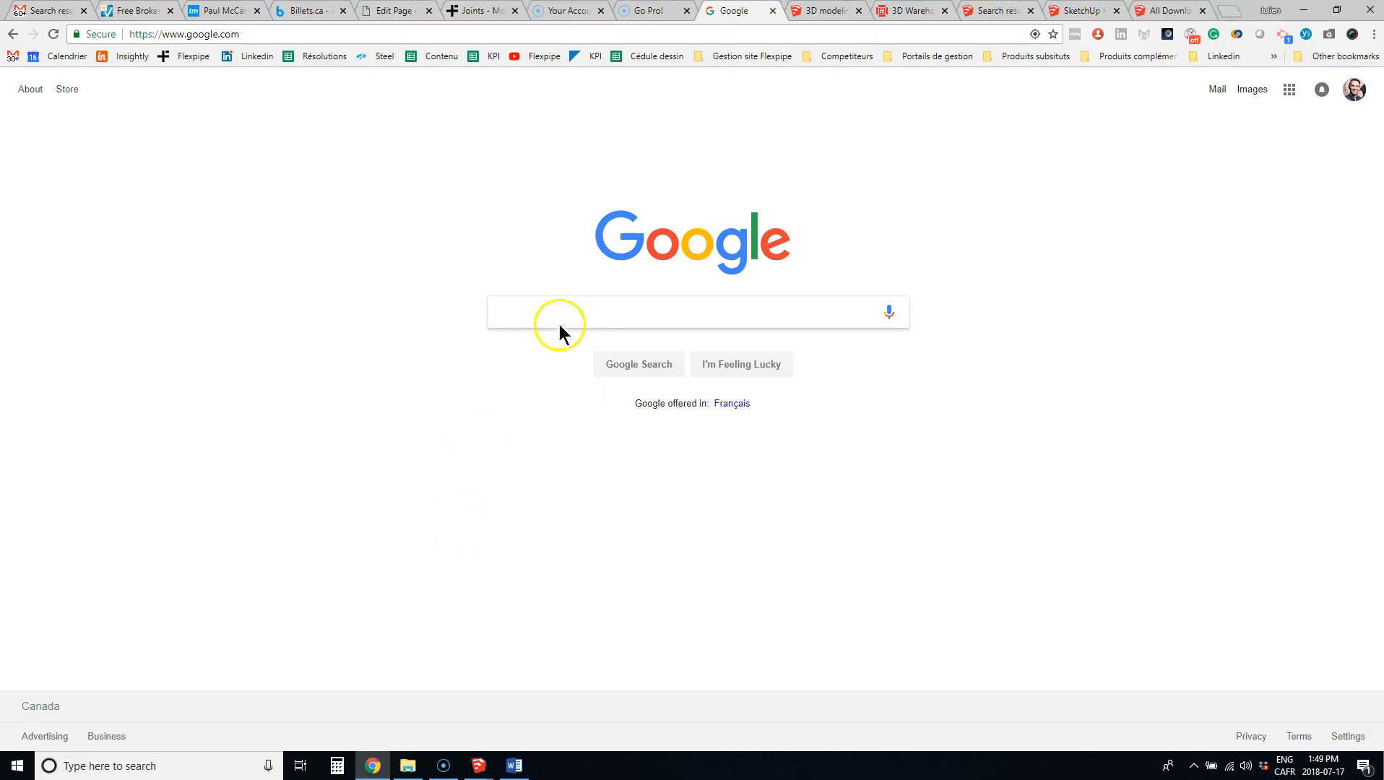
# - Search Google for 'sketchup' and go to the official sketchup.com result
pyautogui.write('sketchup')
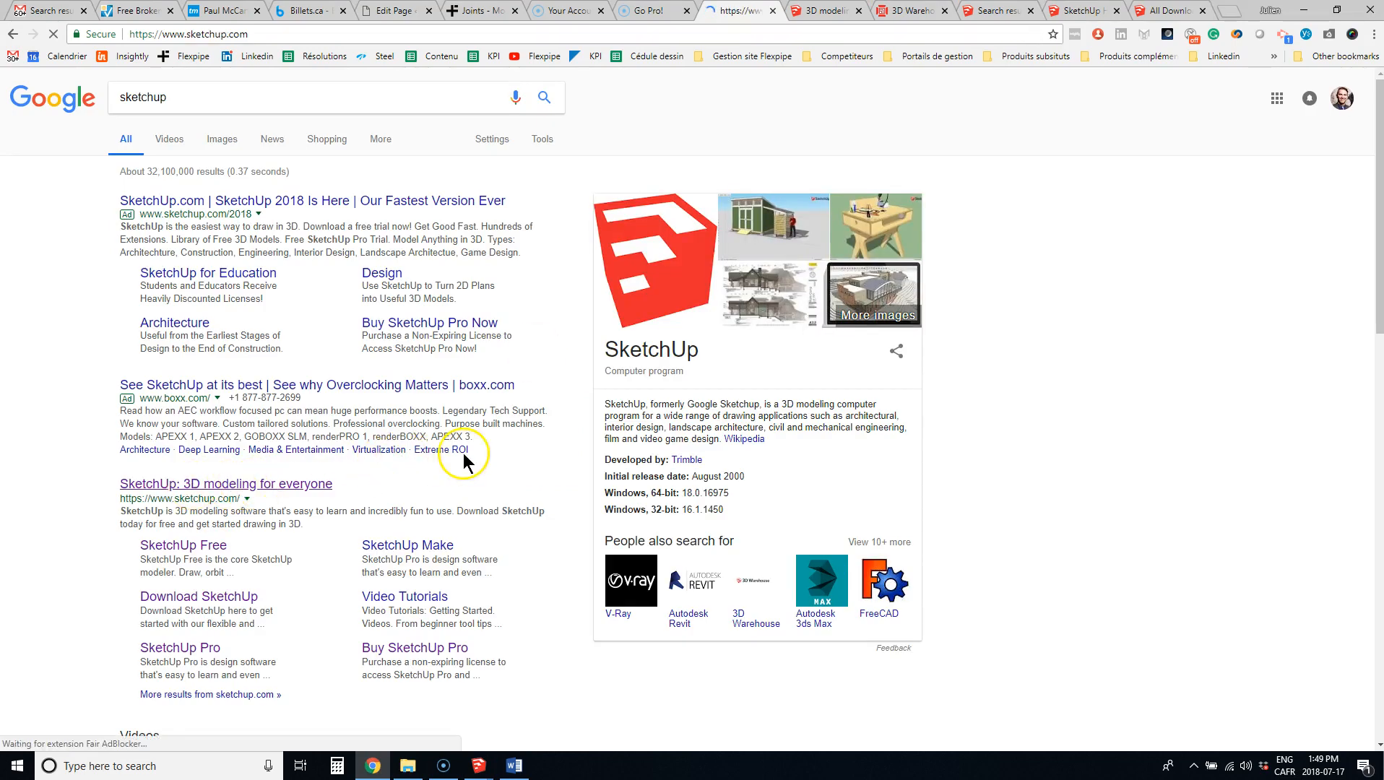
pyautogui.click(224, 484)
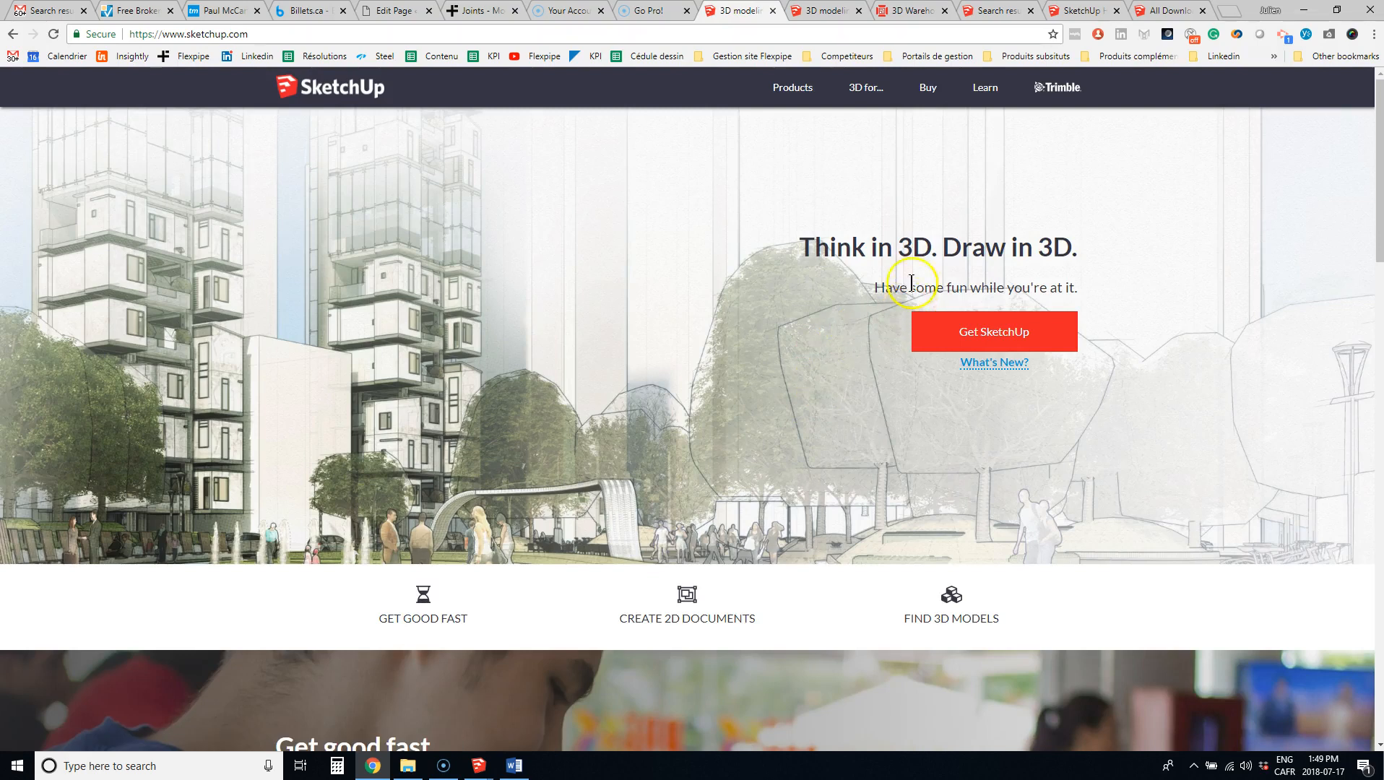
pyautogui.moveTo(897, 202)
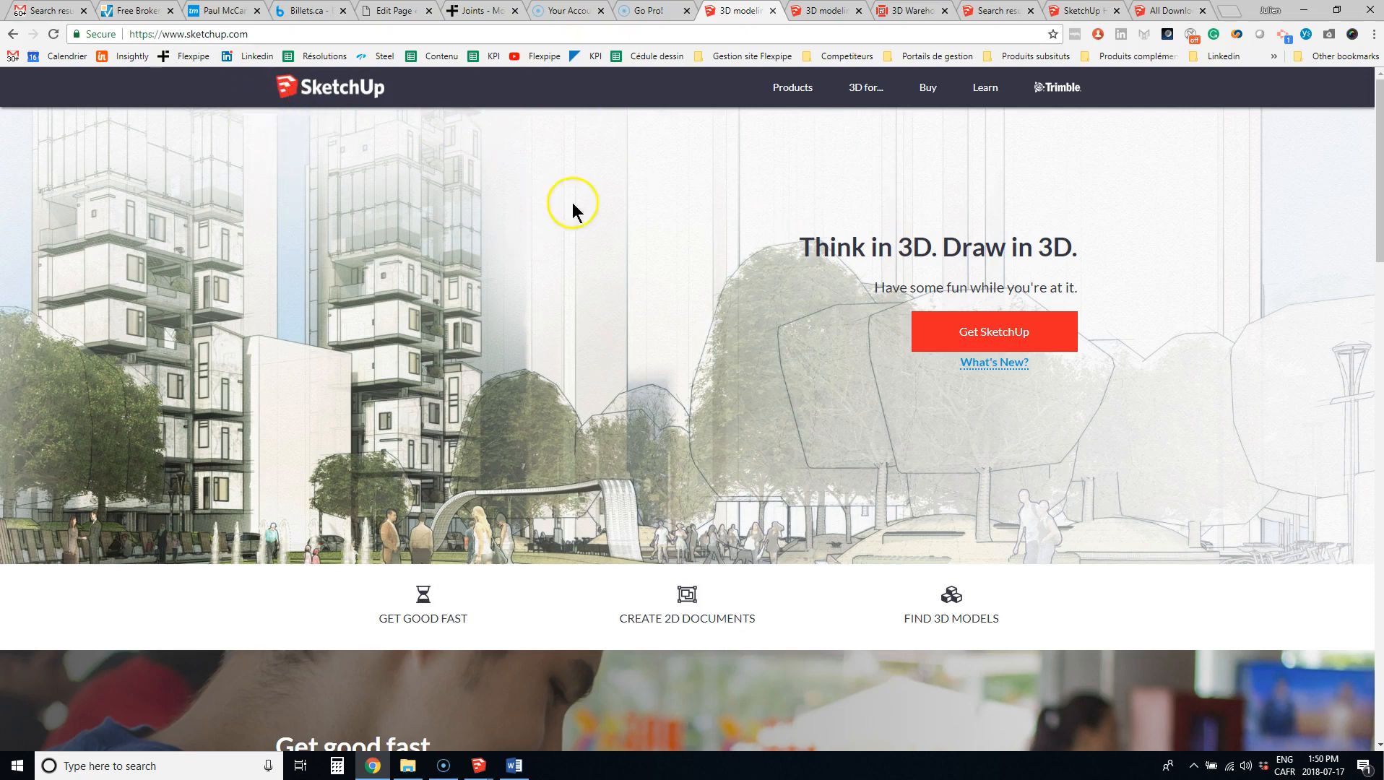
pyautogui.moveTo(531, 197)
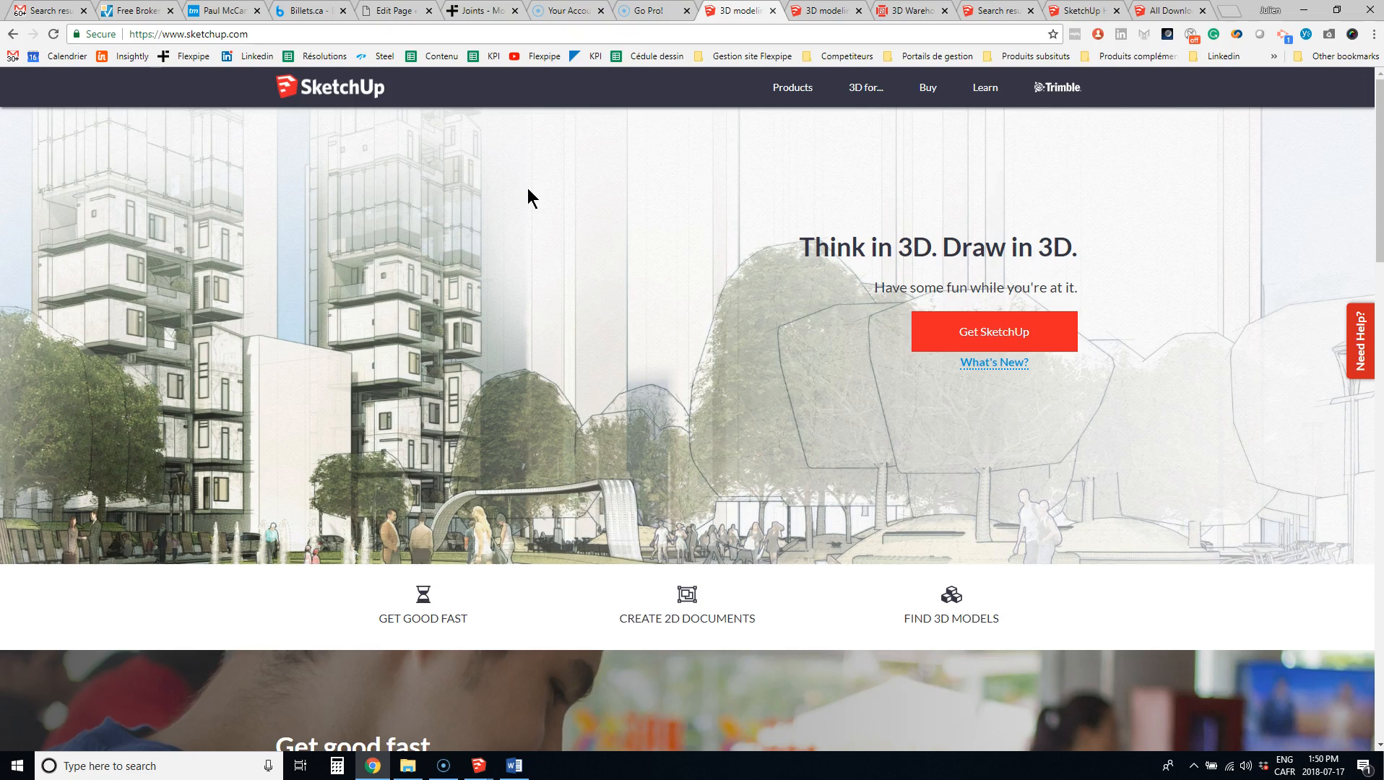
# - Search the site's 3D model finder for 'plastic' and choose the 'plastic bins' suggestion
pyautogui.scroll(-3)
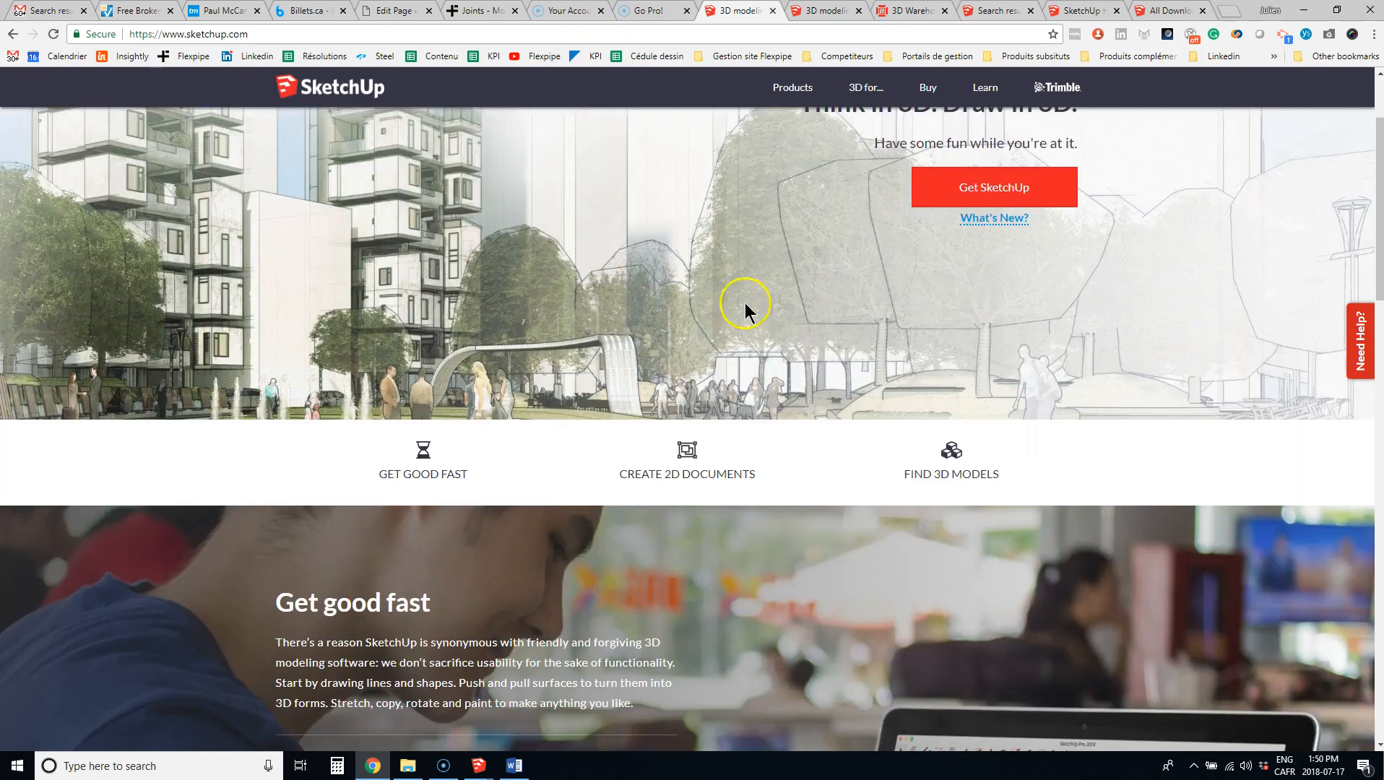
pyautogui.scroll(-3)
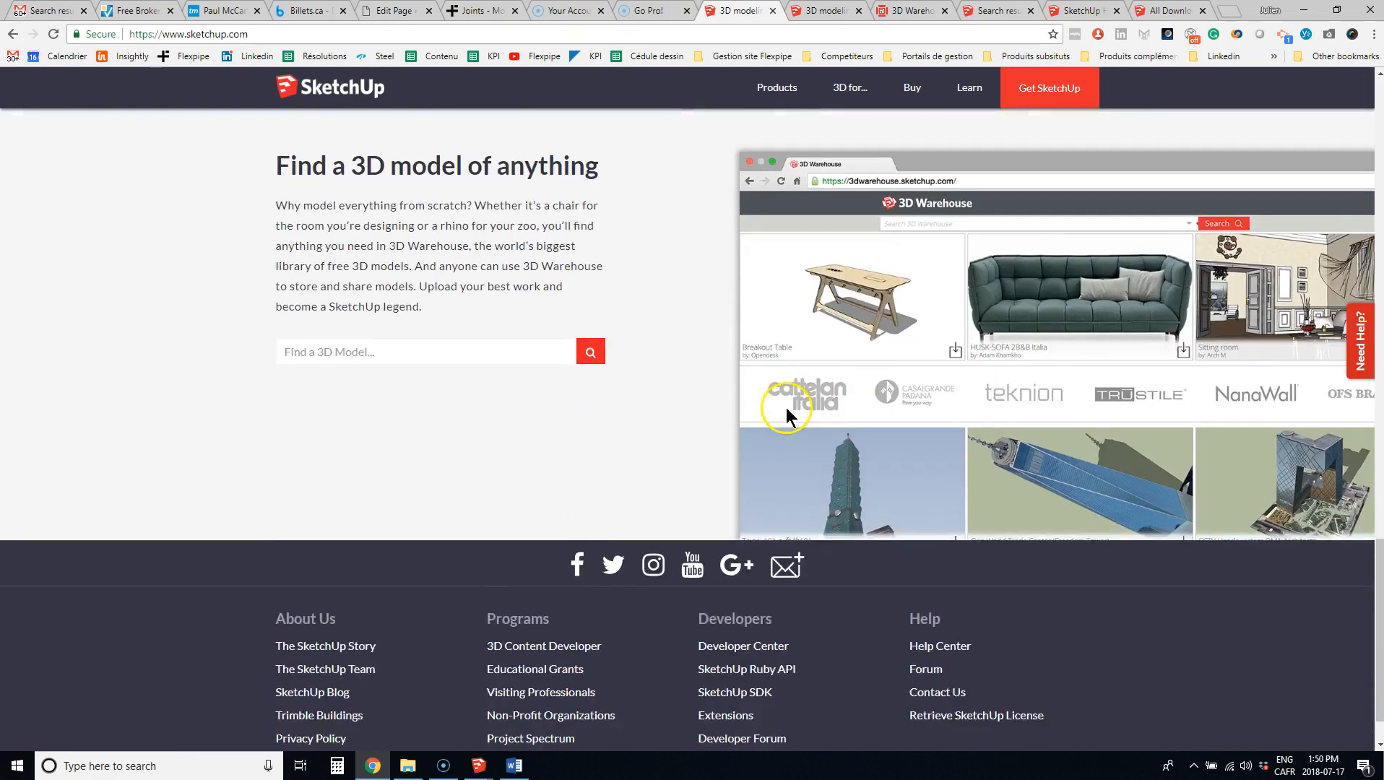
pyautogui.click(424, 351)
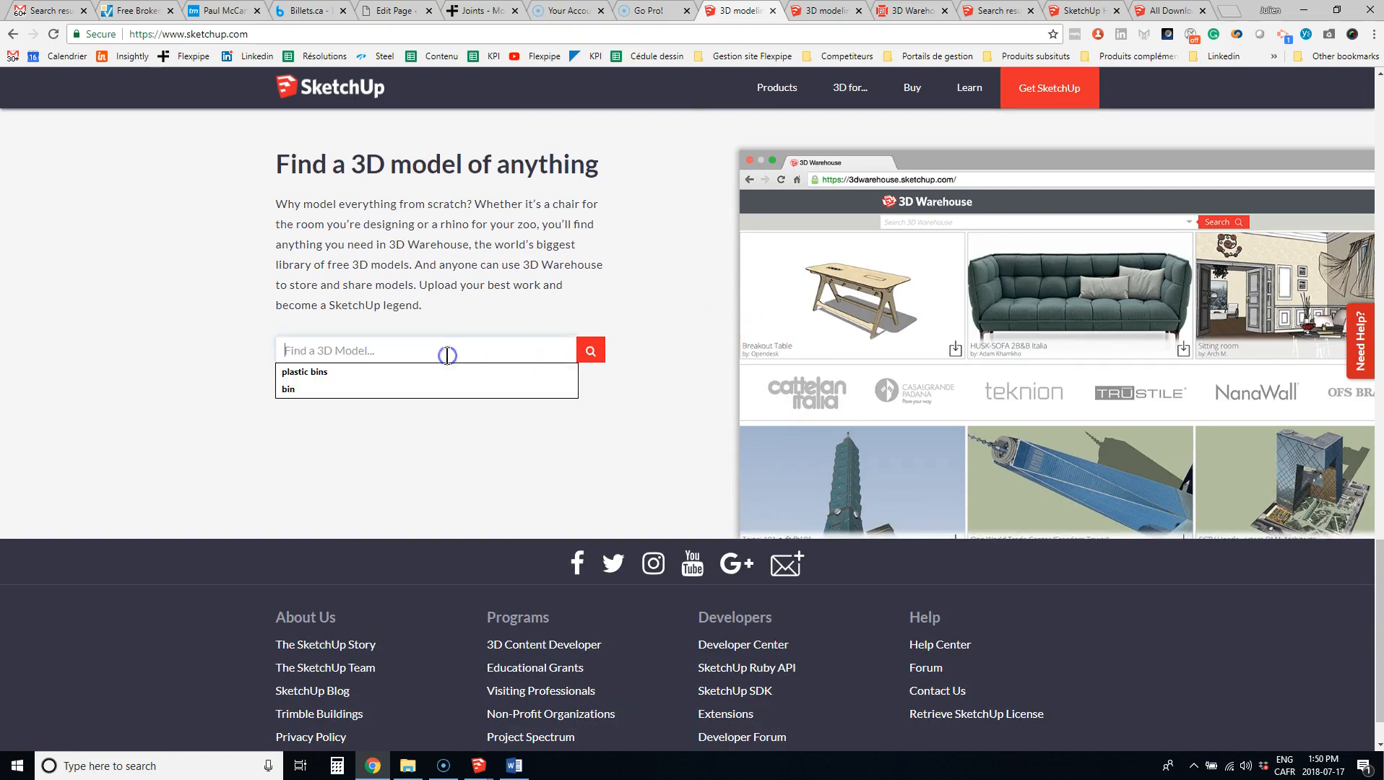
pyautogui.write('plastic')
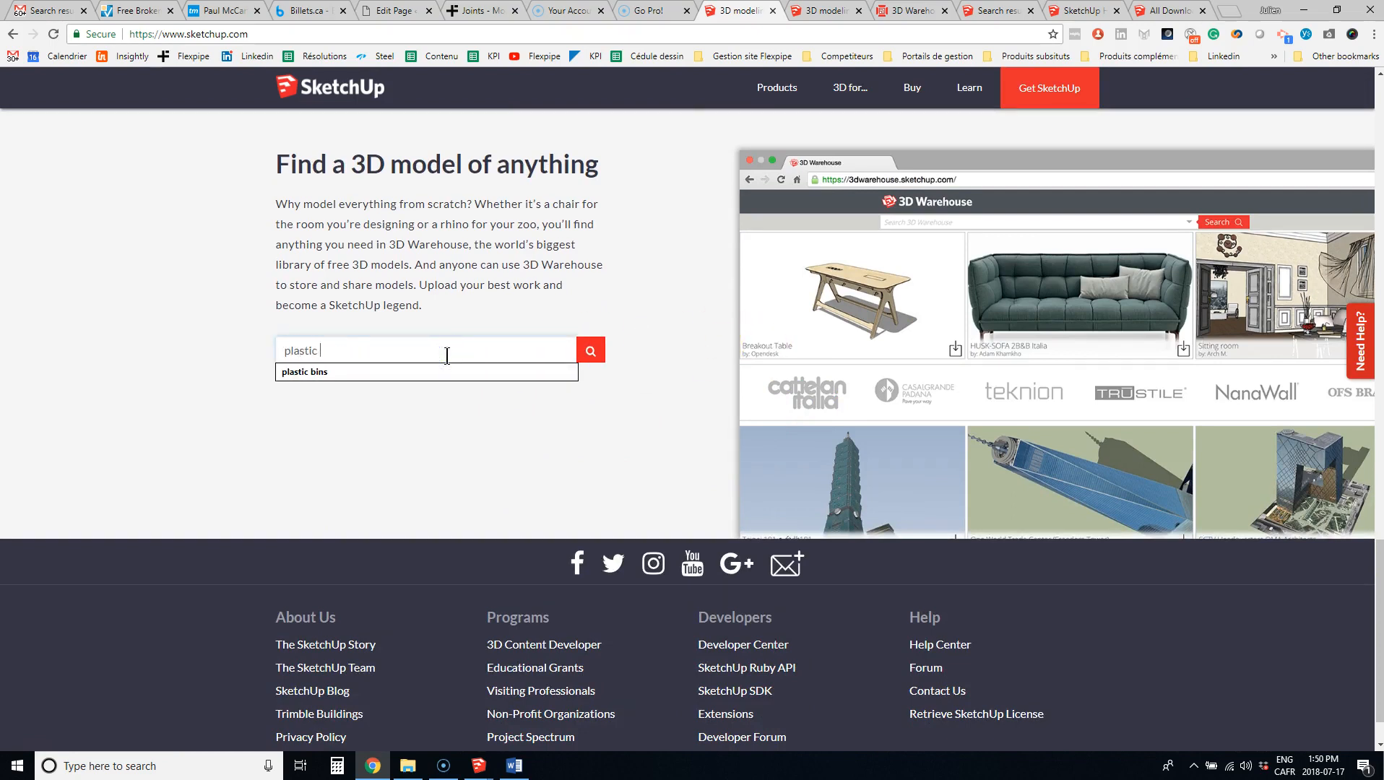
pyautogui.click(305, 371)
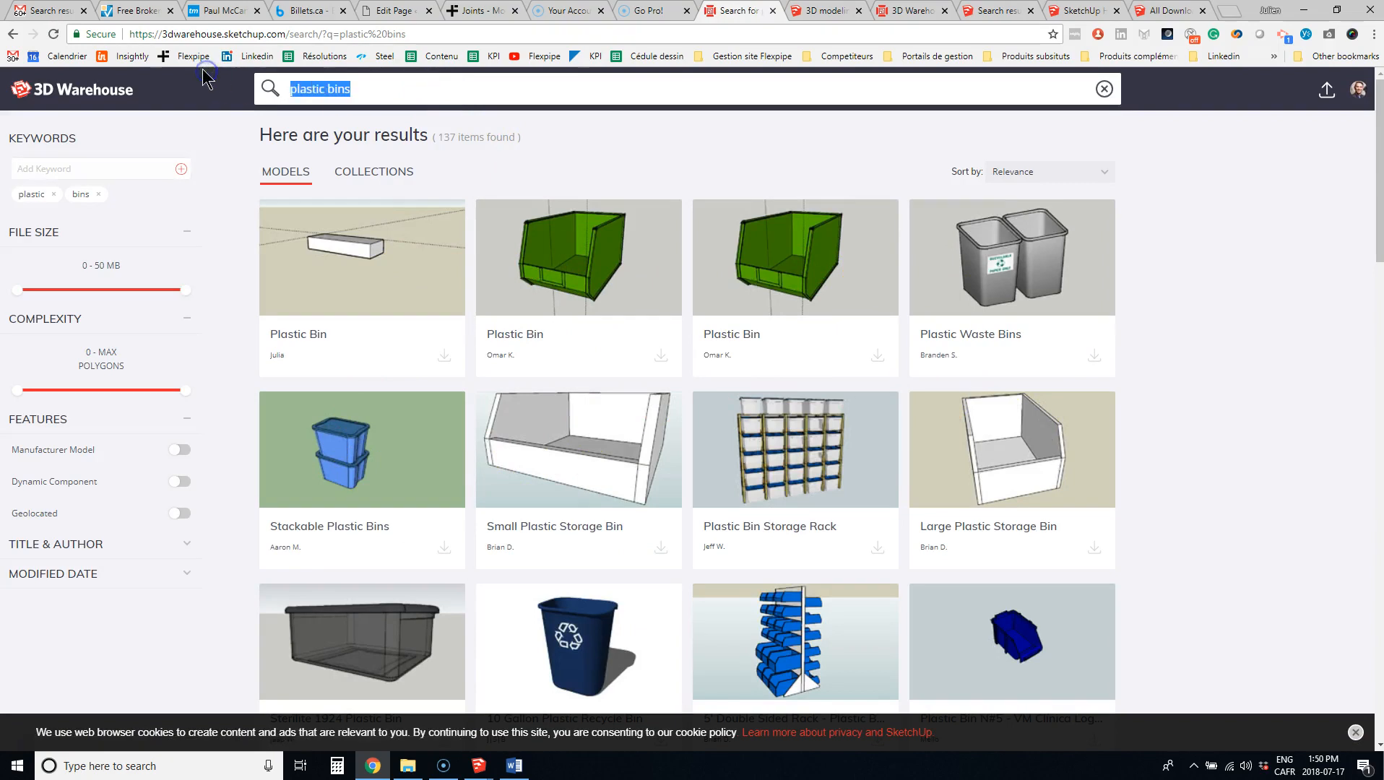
# - Search 3D Warehouse for 'pegboard', then run a search for 'tim hortons'
pyautogui.write('pegboard')
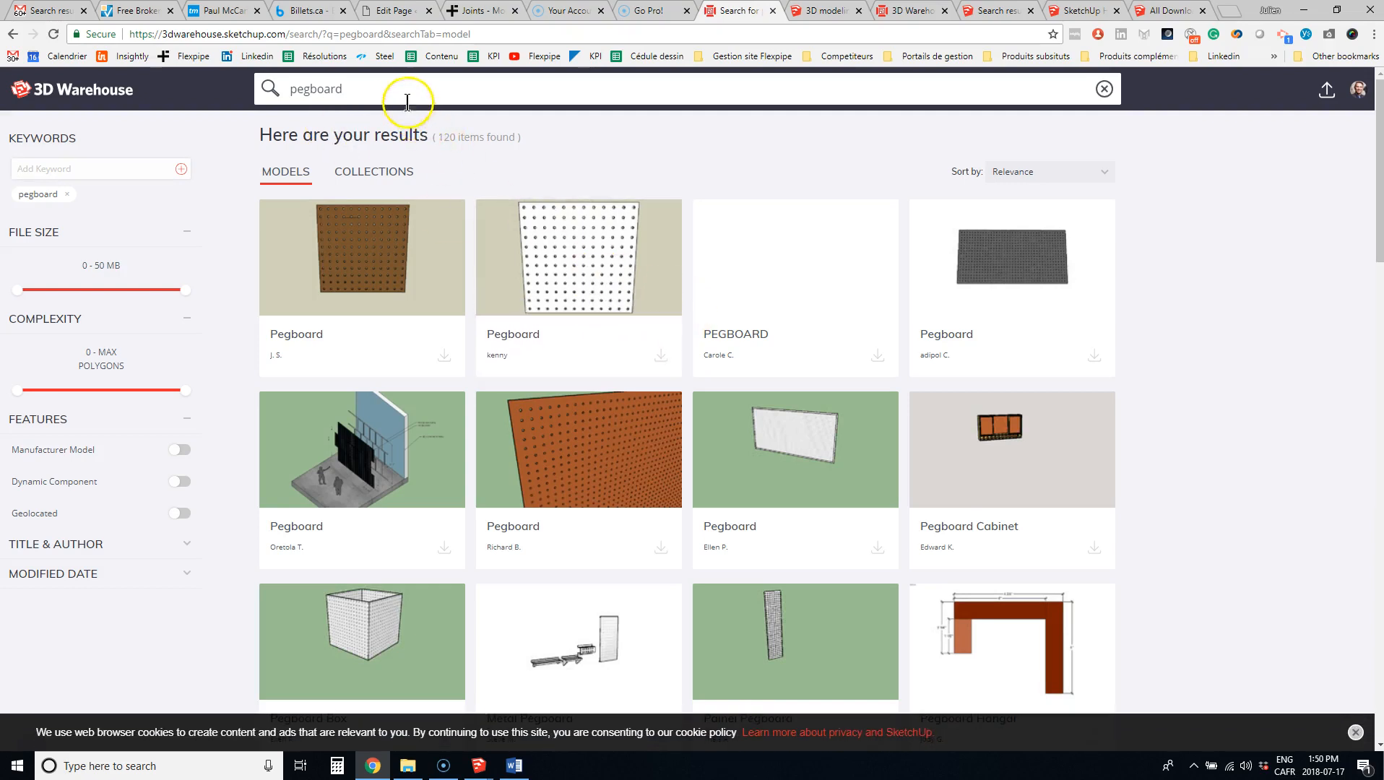
pyautogui.write('tim ho')
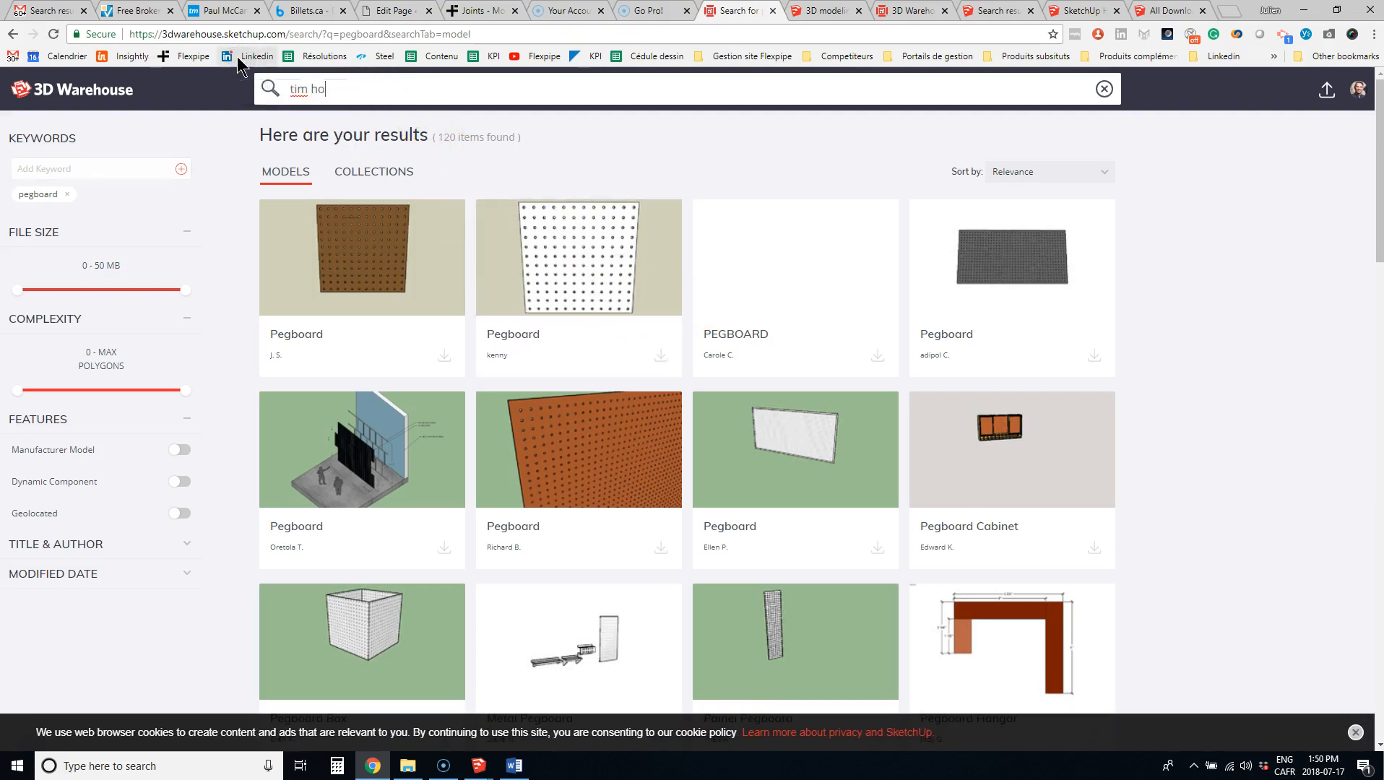
pyautogui.write('rtoi')
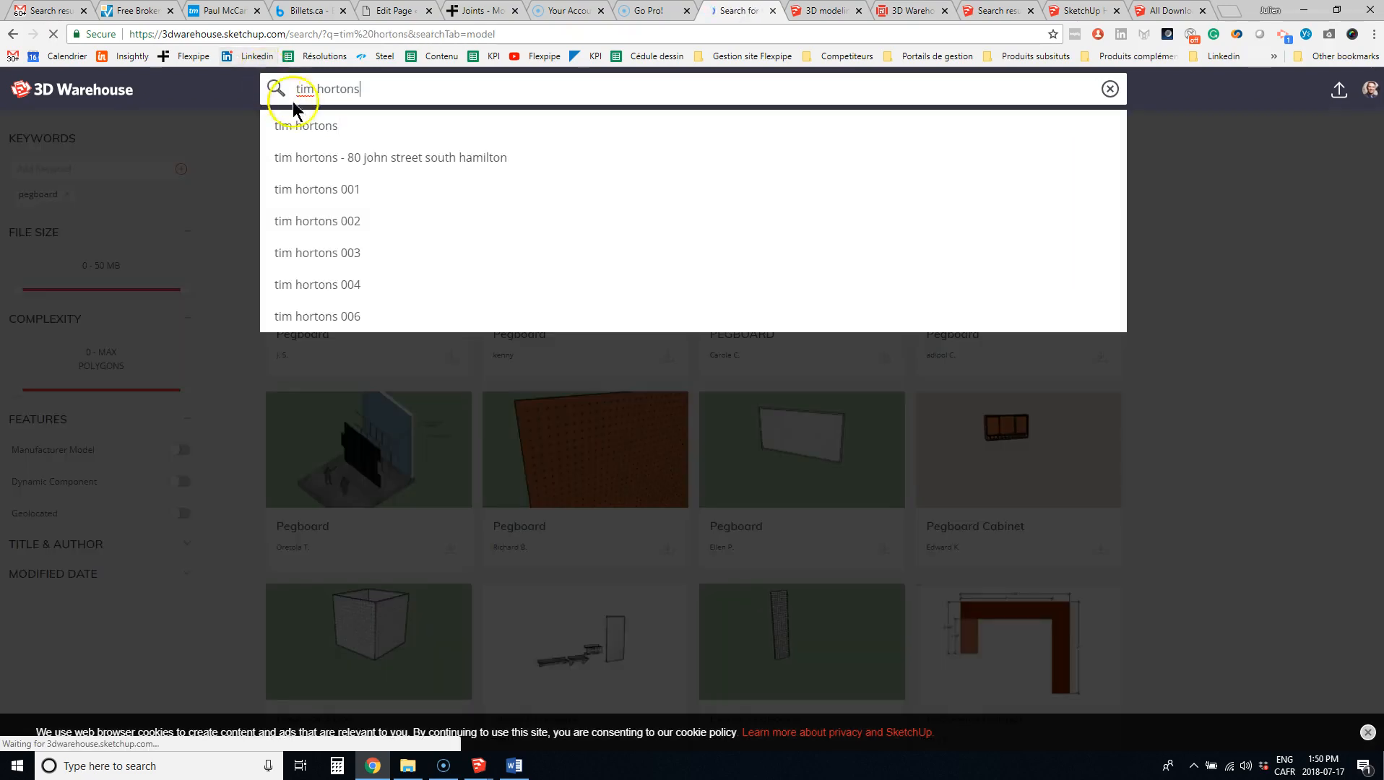
pyautogui.press('enter')
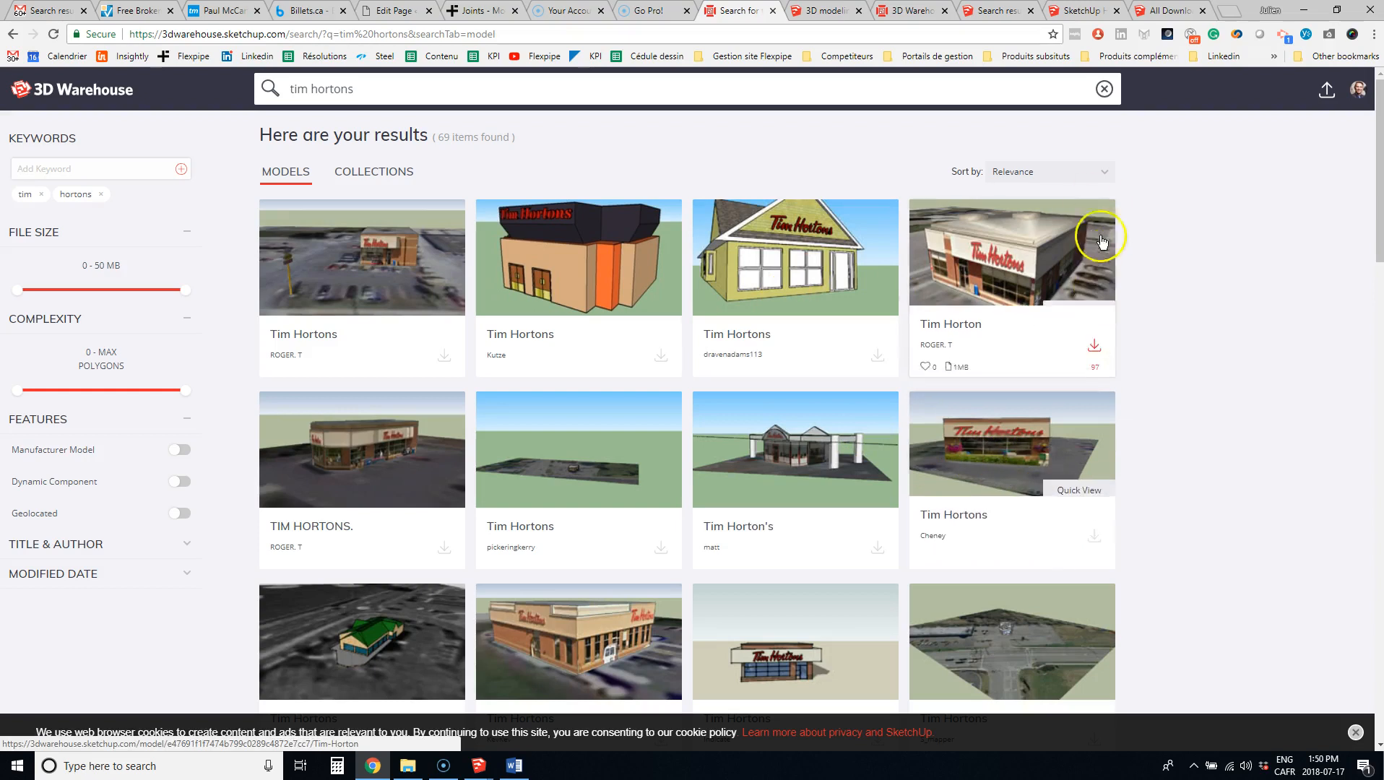
pyautogui.moveTo(1199, 284)
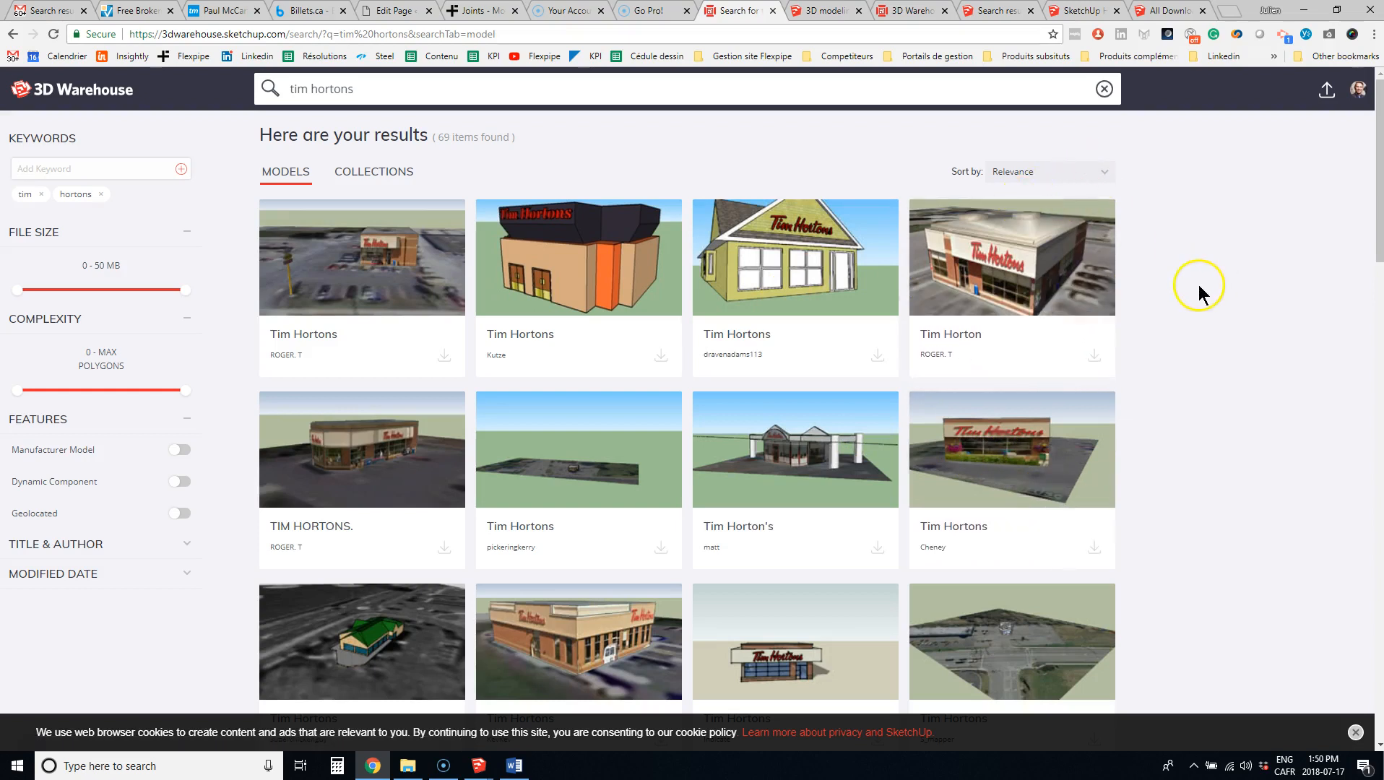
pyautogui.moveTo(906, 16)
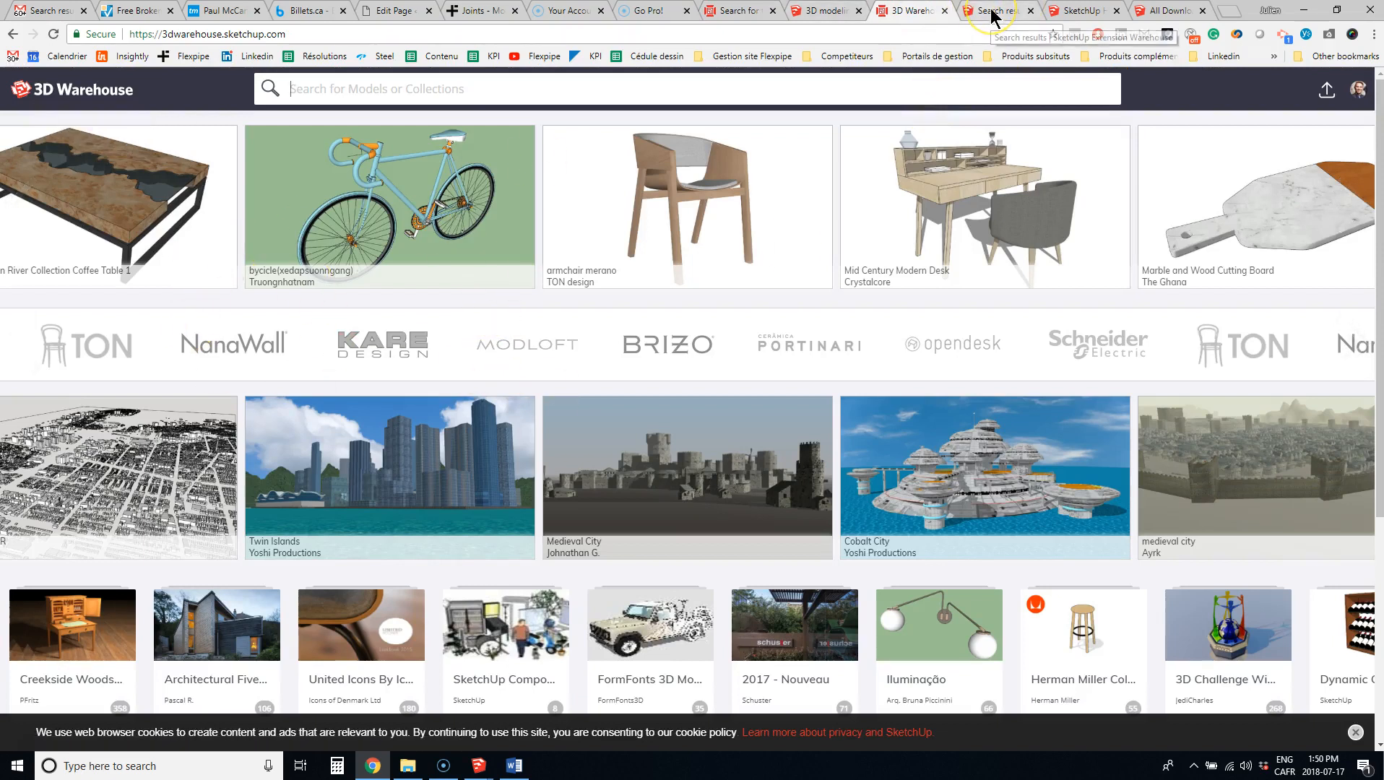
# - Show the Extension Warehouse list of extensions, then bring Chrome back to the SketchUp homepage
pyautogui.click(816, 10)
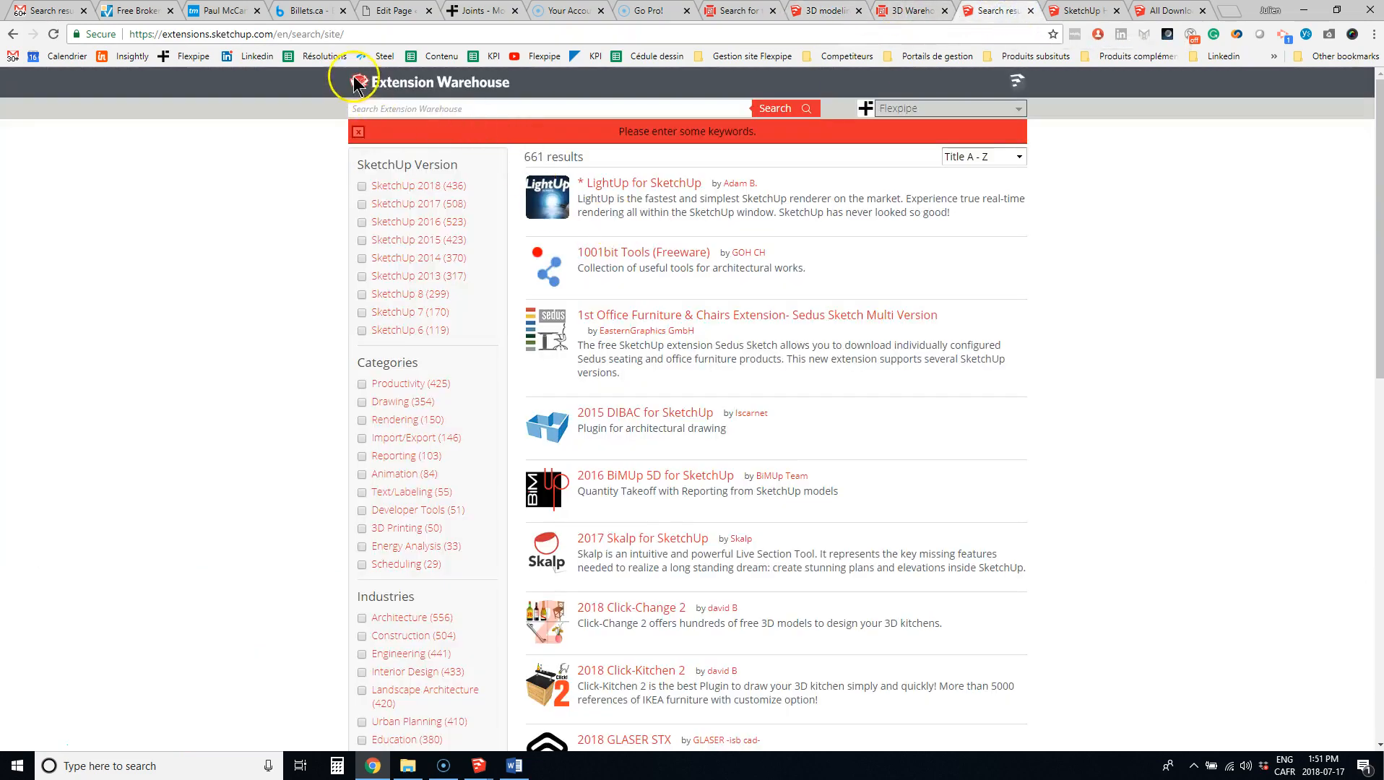
pyautogui.moveTo(698, 149)
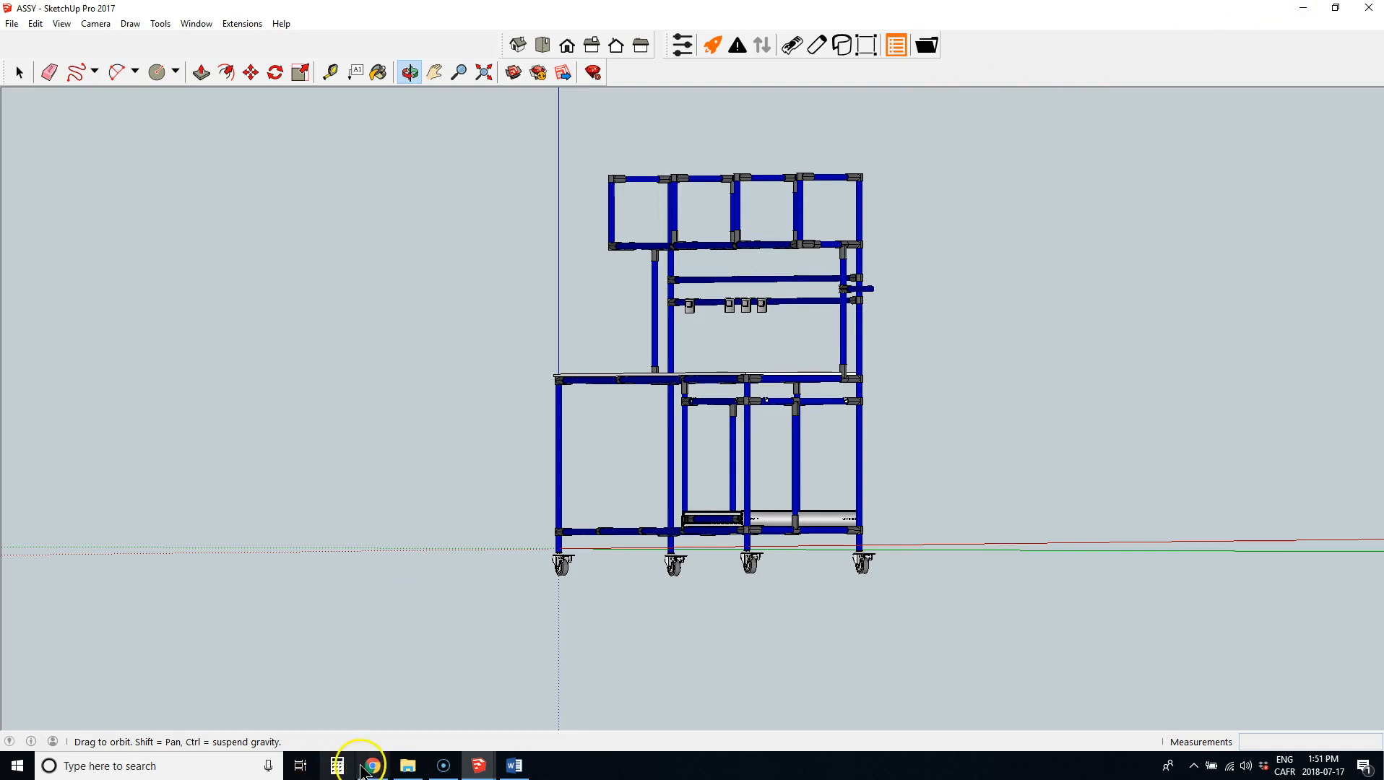
pyautogui.click(372, 765)
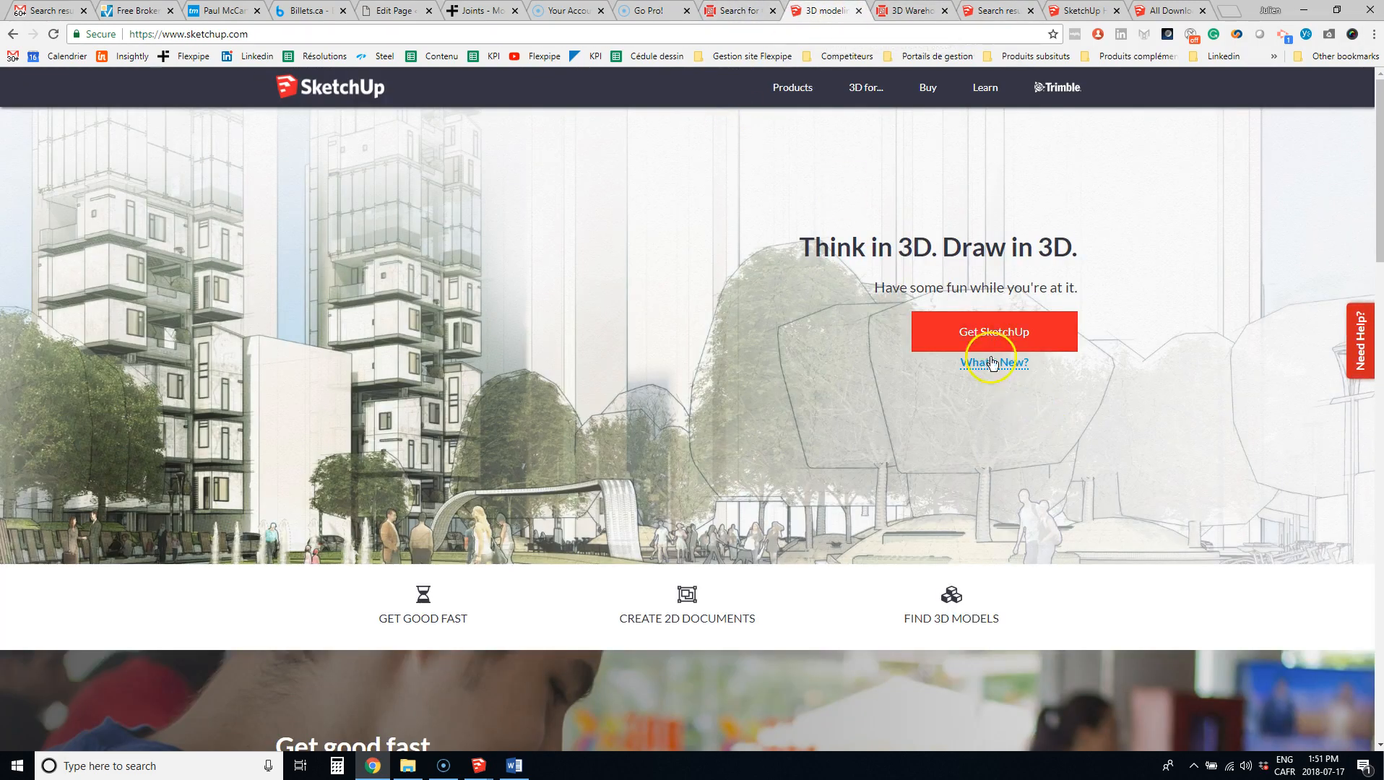
# - View SketchUp Pro under Products, its Buy page, then the hardware and software requirements article
pyautogui.click(790, 86)
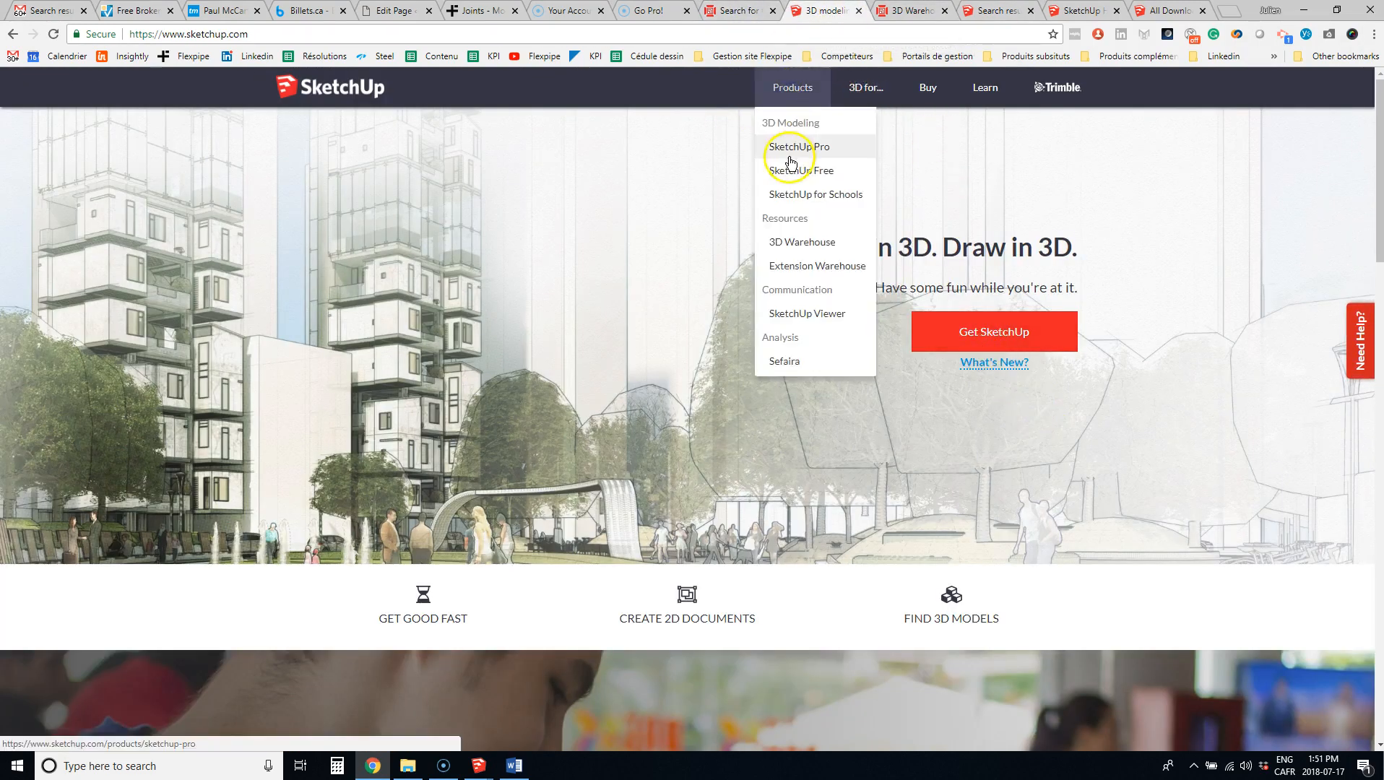
pyautogui.moveTo(800, 175)
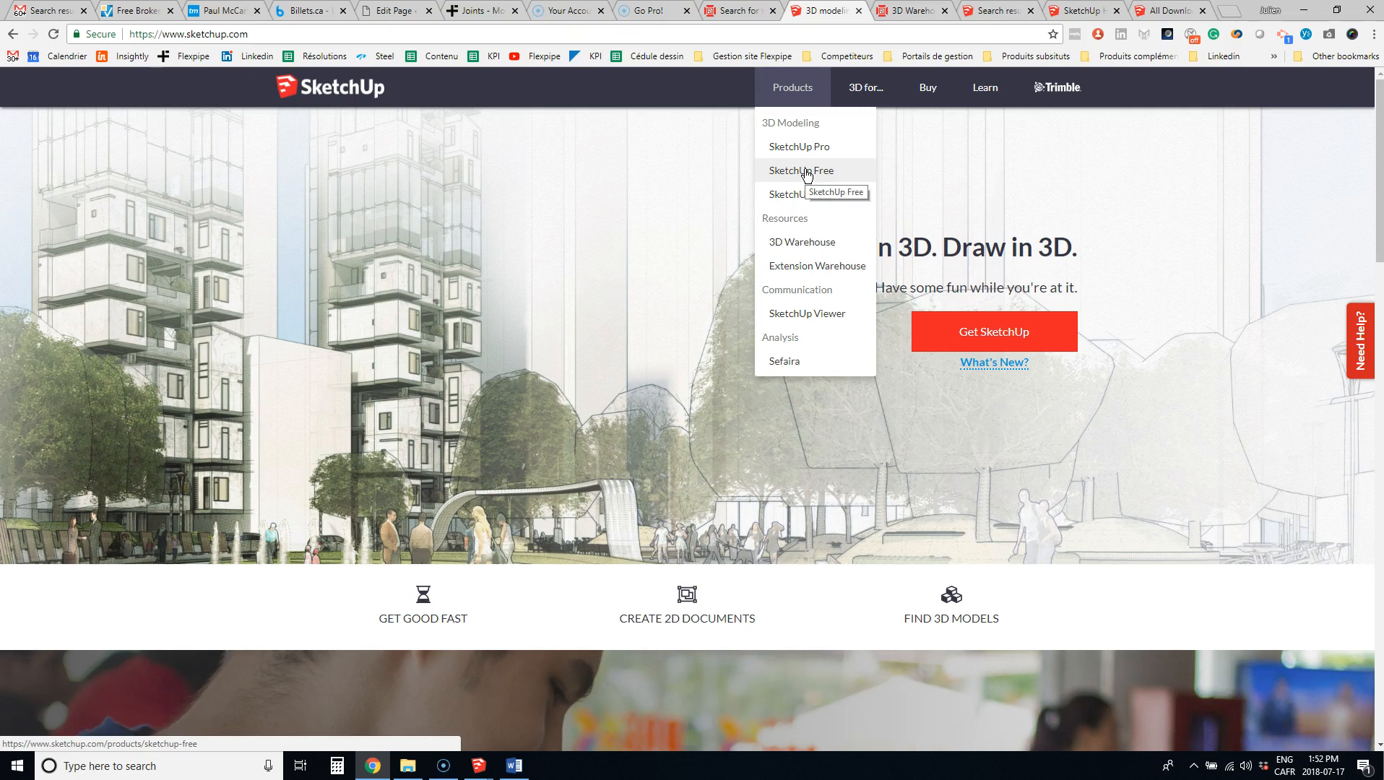
pyautogui.click(801, 170)
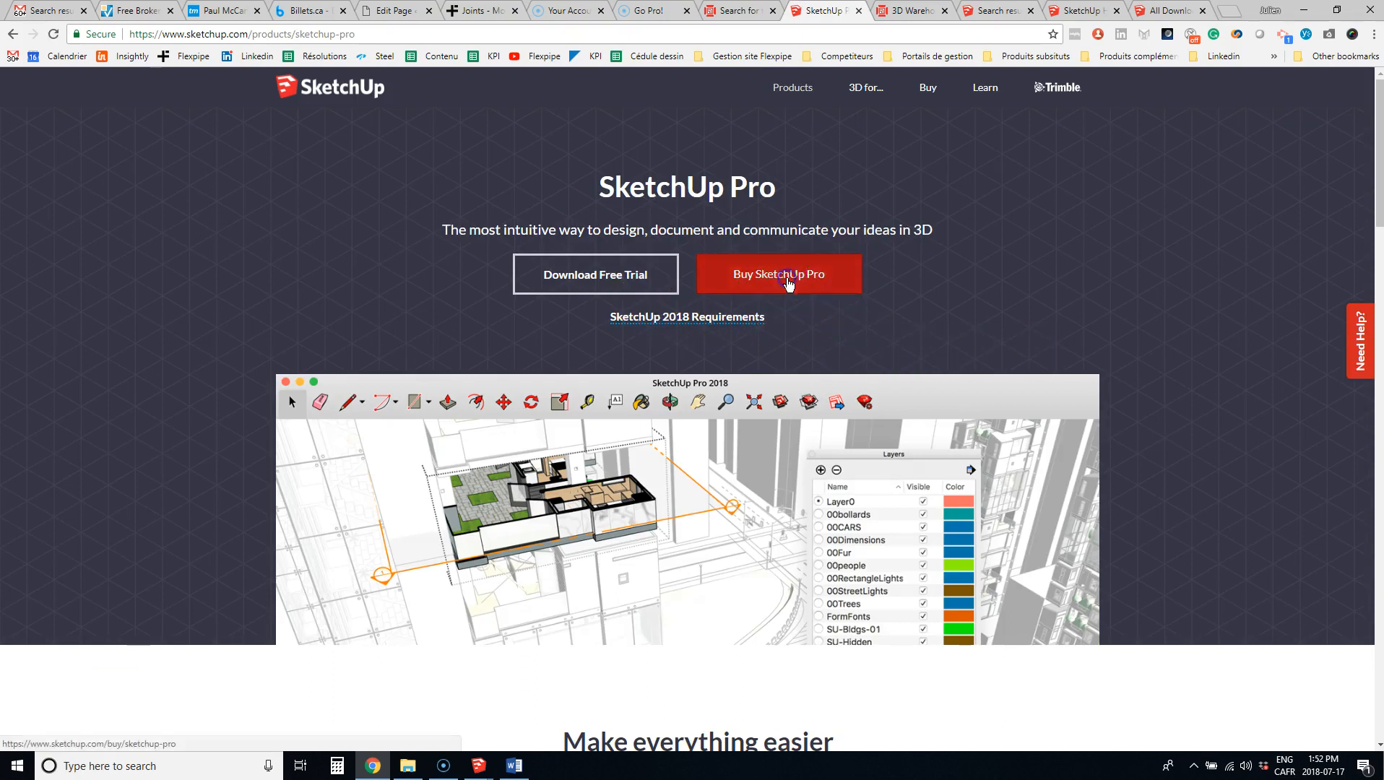
pyautogui.click(777, 273)
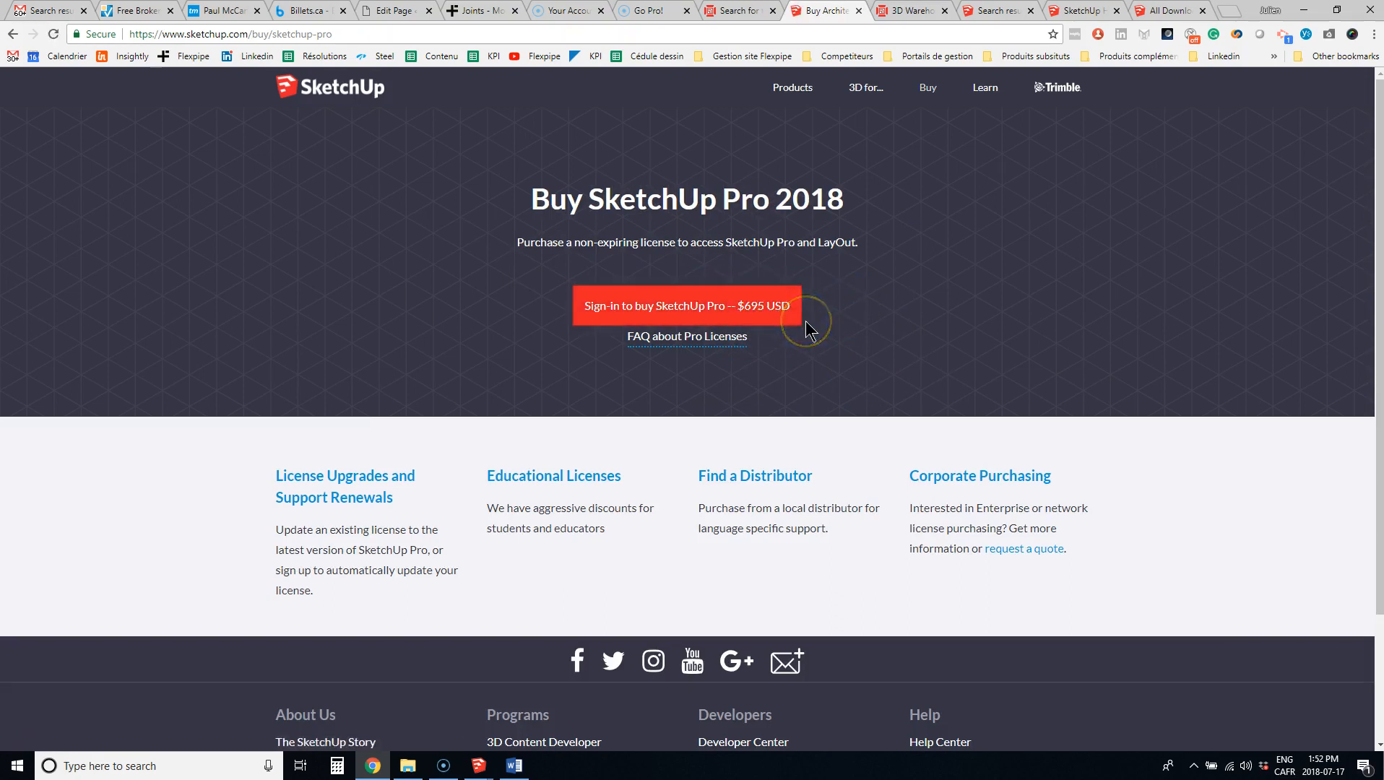
pyautogui.moveTo(983, 370)
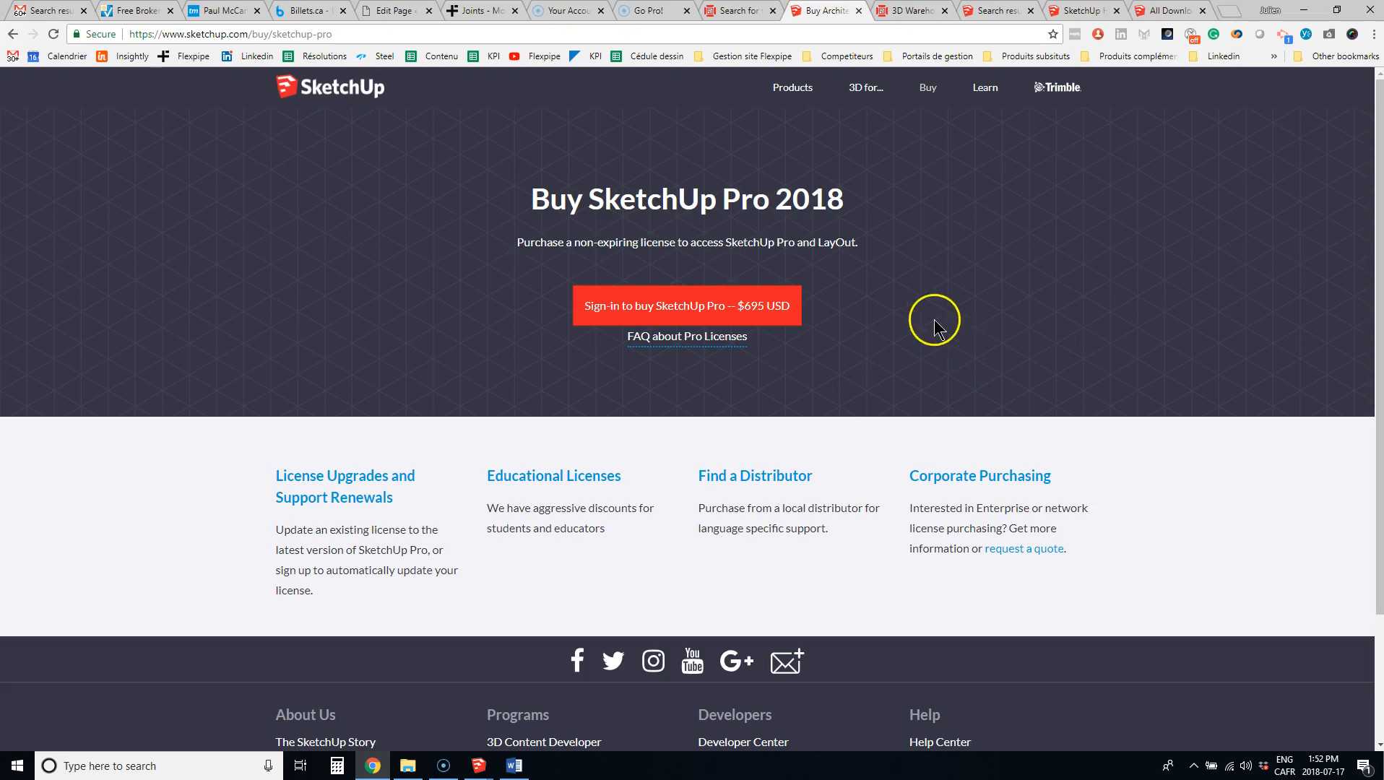
pyautogui.click(988, 10)
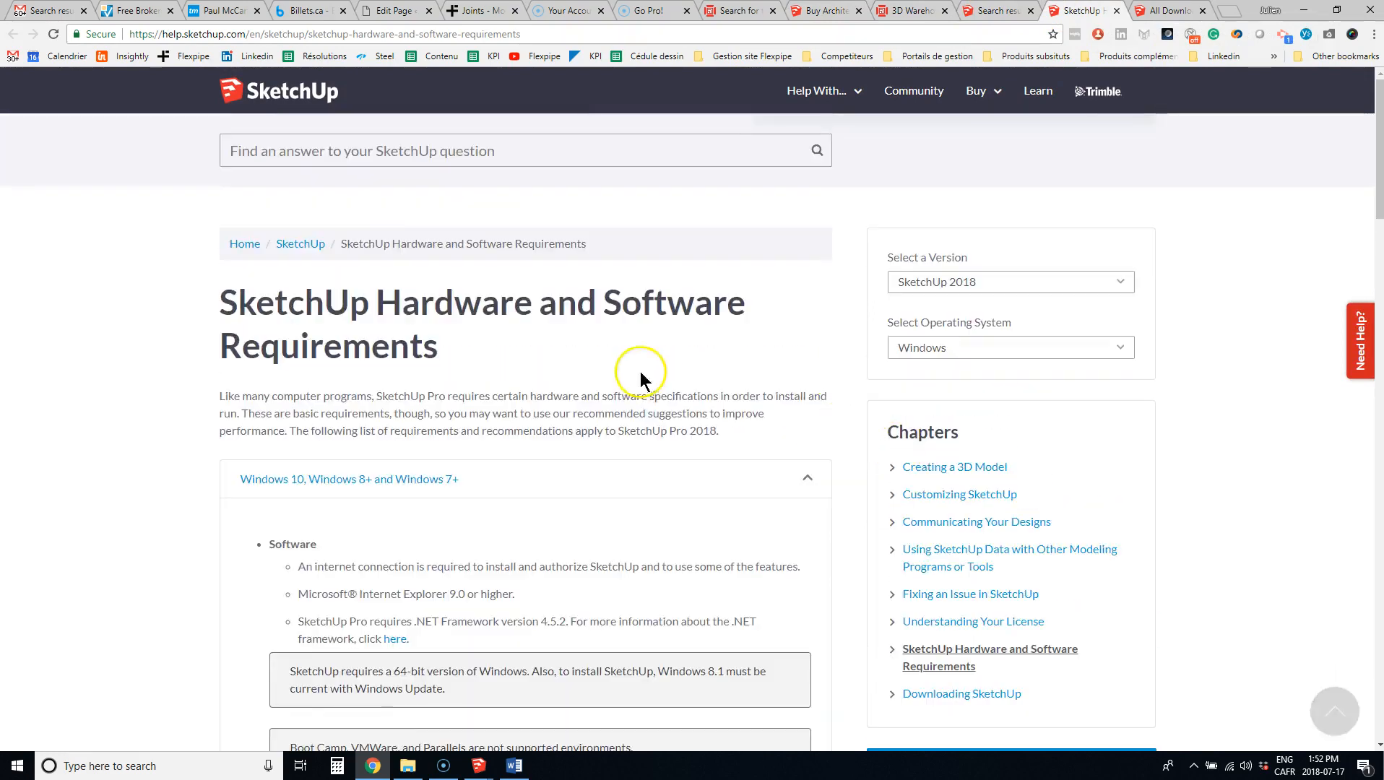
pyautogui.moveTo(220, 302); pyautogui.dragTo(621, 302)
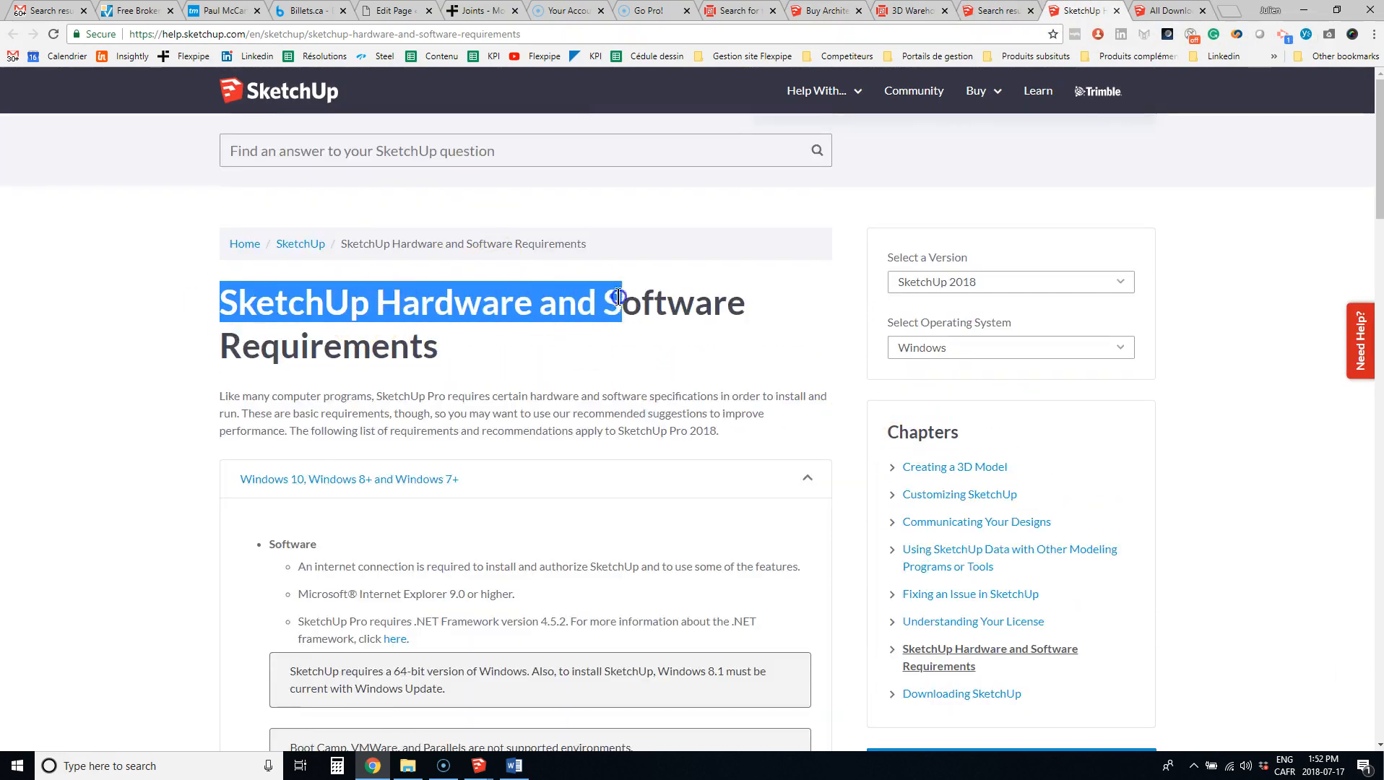
pyautogui.scroll(-3)
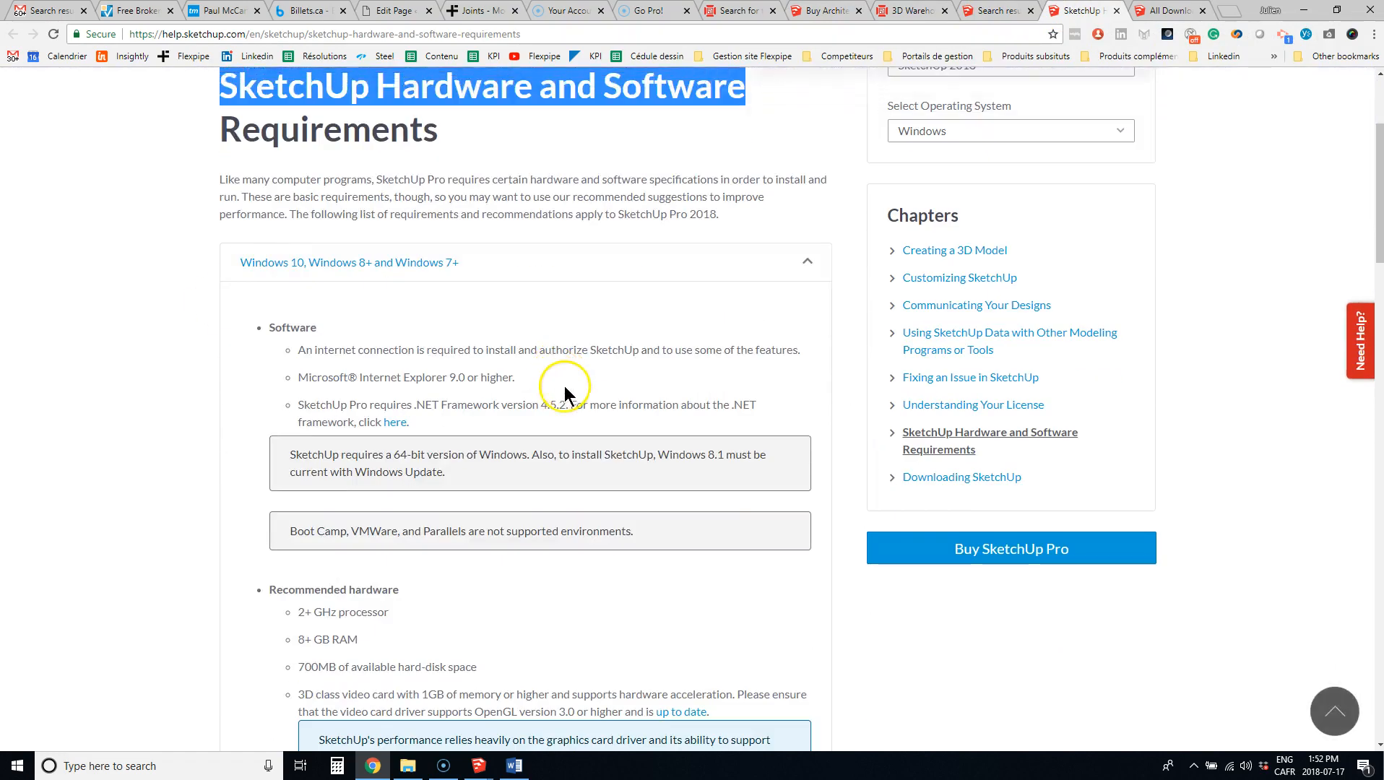
pyautogui.scroll(-3)
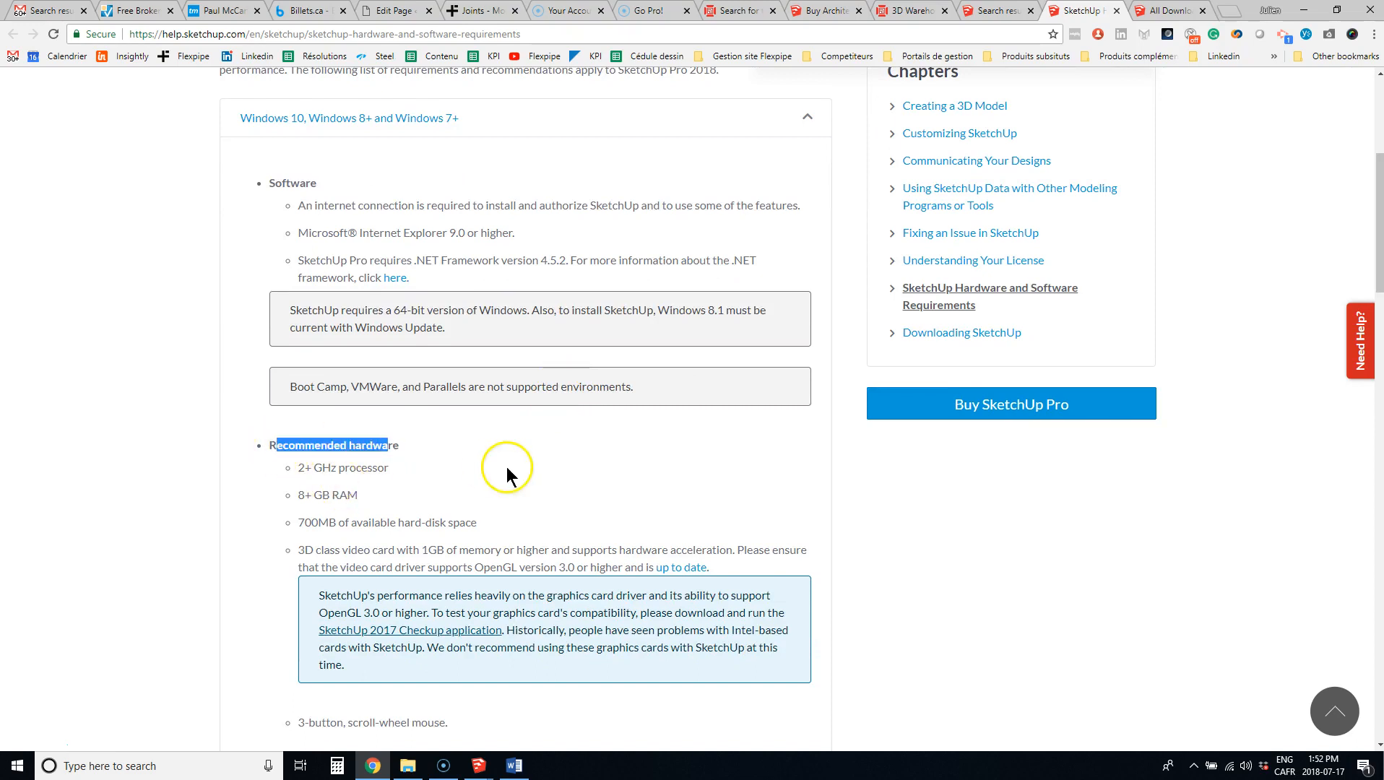
pyautogui.scroll(-3)
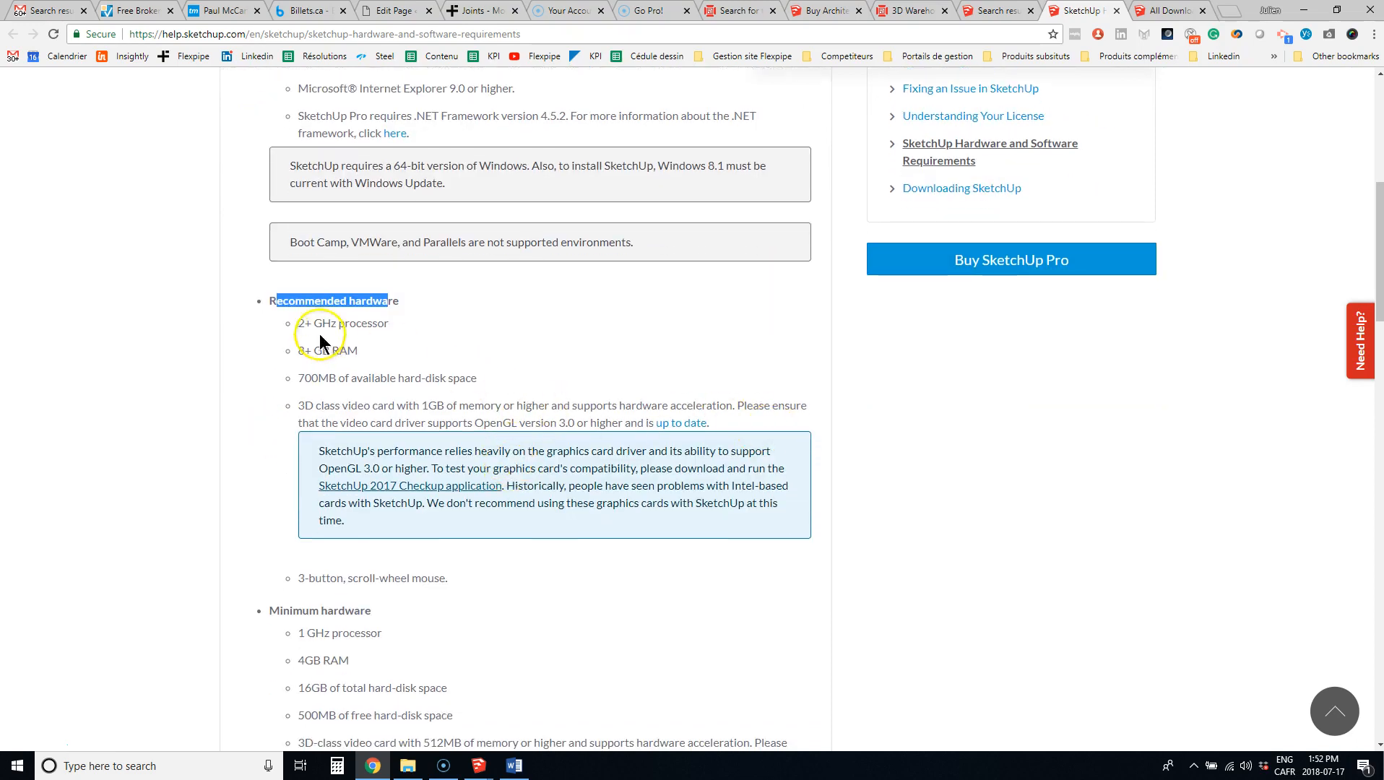
pyautogui.moveTo(580, 405)
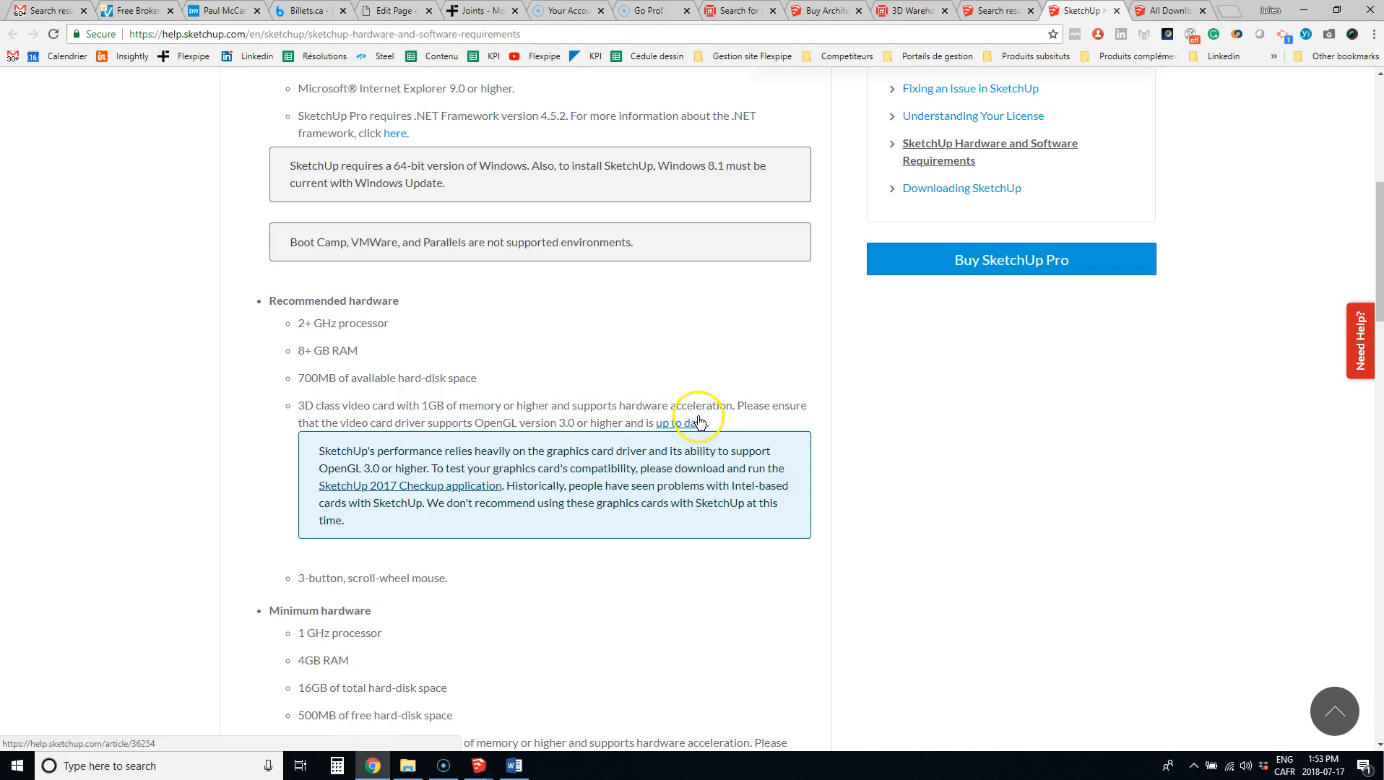
pyautogui.moveTo(424, 500)
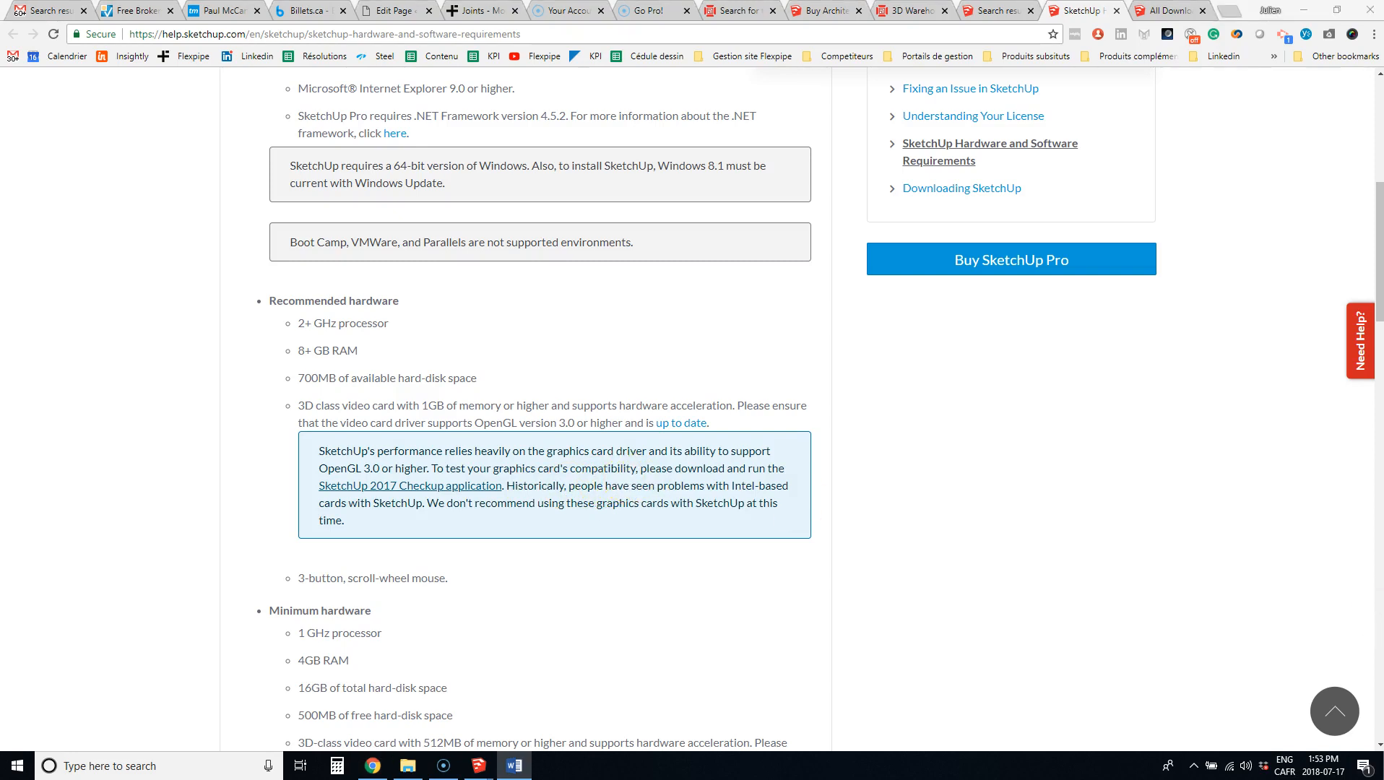
pyautogui.moveTo(1363, 539)
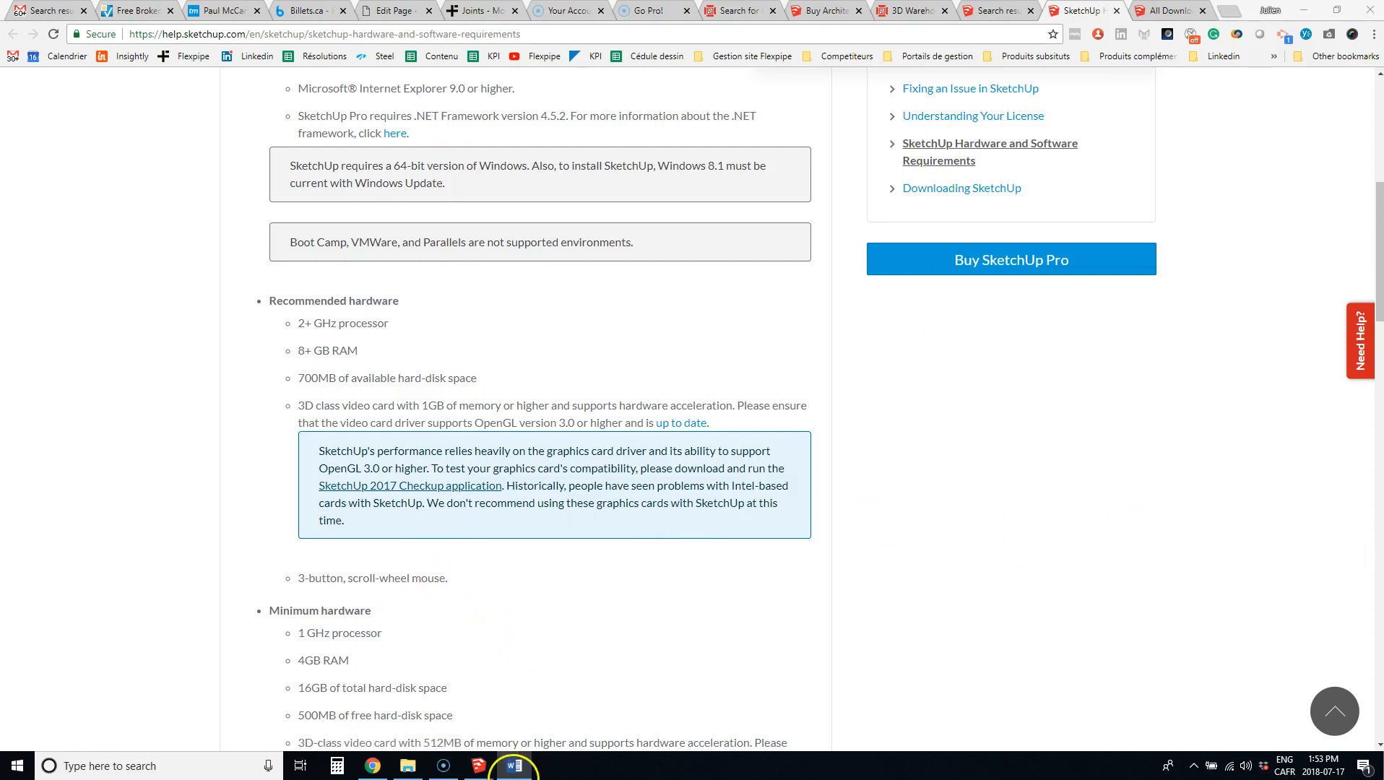
# - Generate Flexpipe pipes and connectors from the sketch and toggle the connector below the upper shelf to its alternative
pyautogui.click(513, 766)
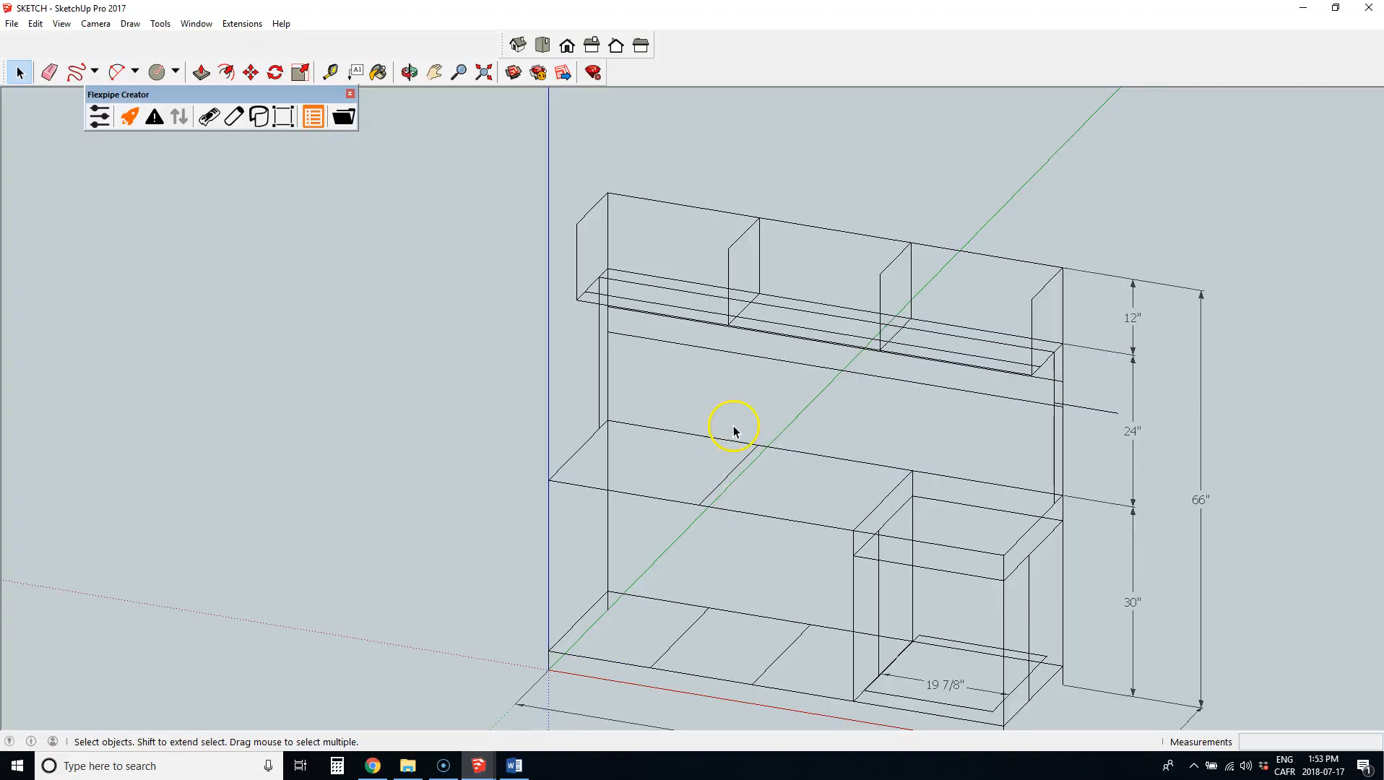
pyautogui.moveTo(1013, 602)
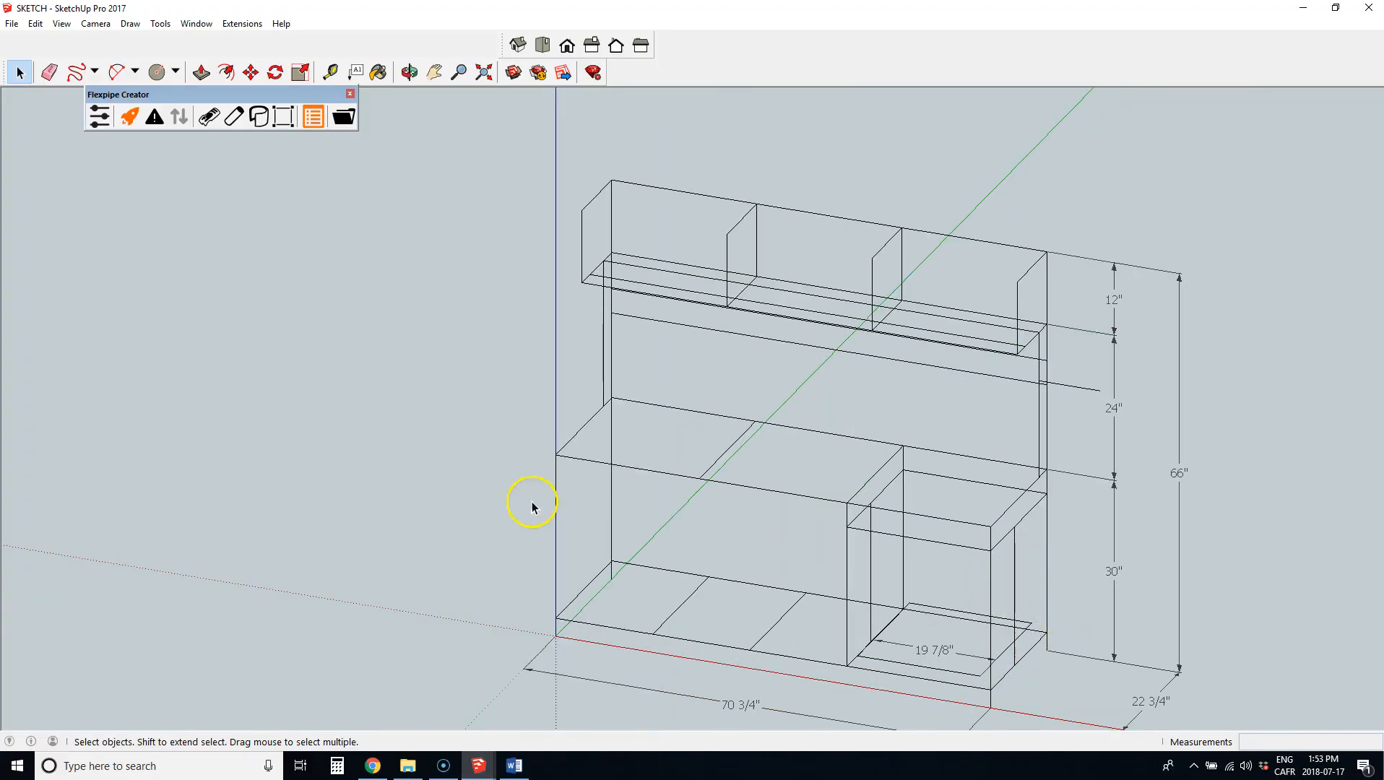
pyautogui.moveTo(514, 288)
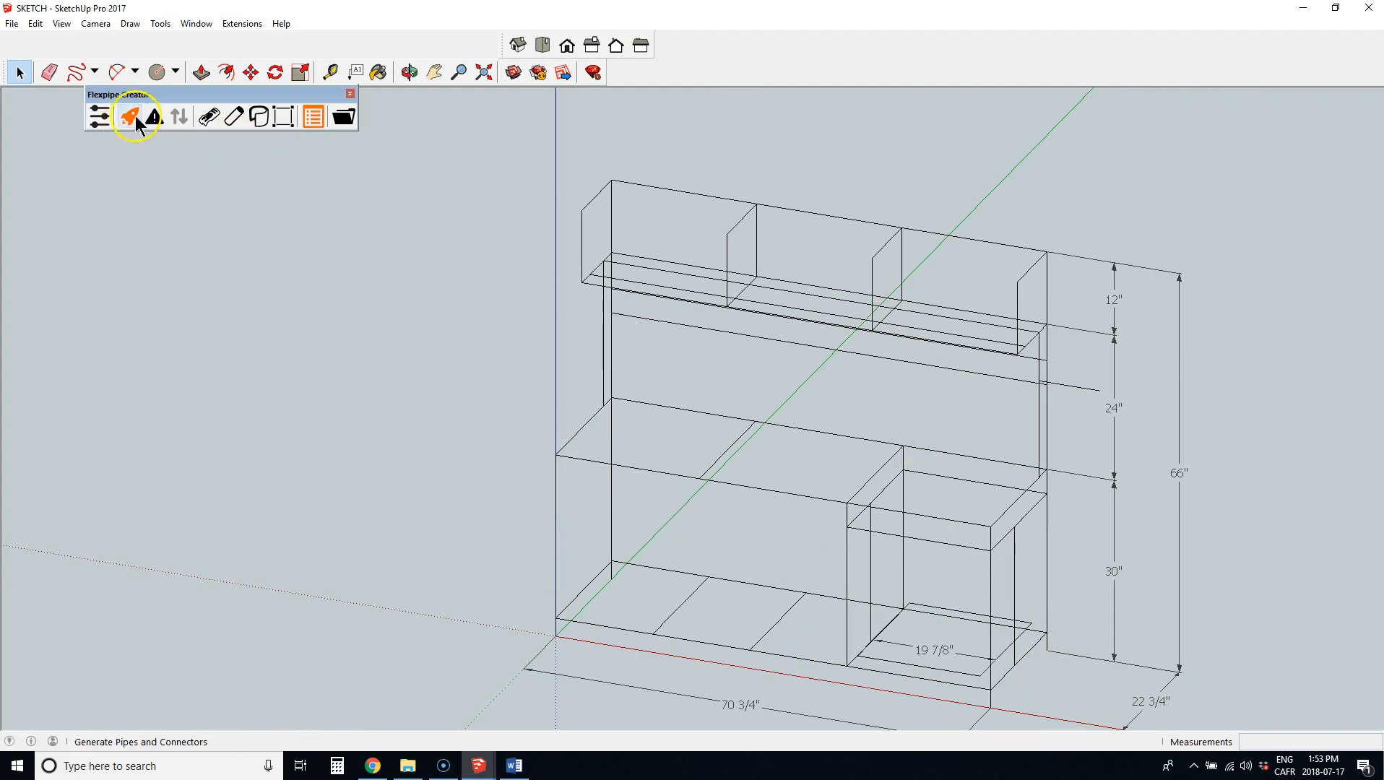
pyautogui.click(128, 117)
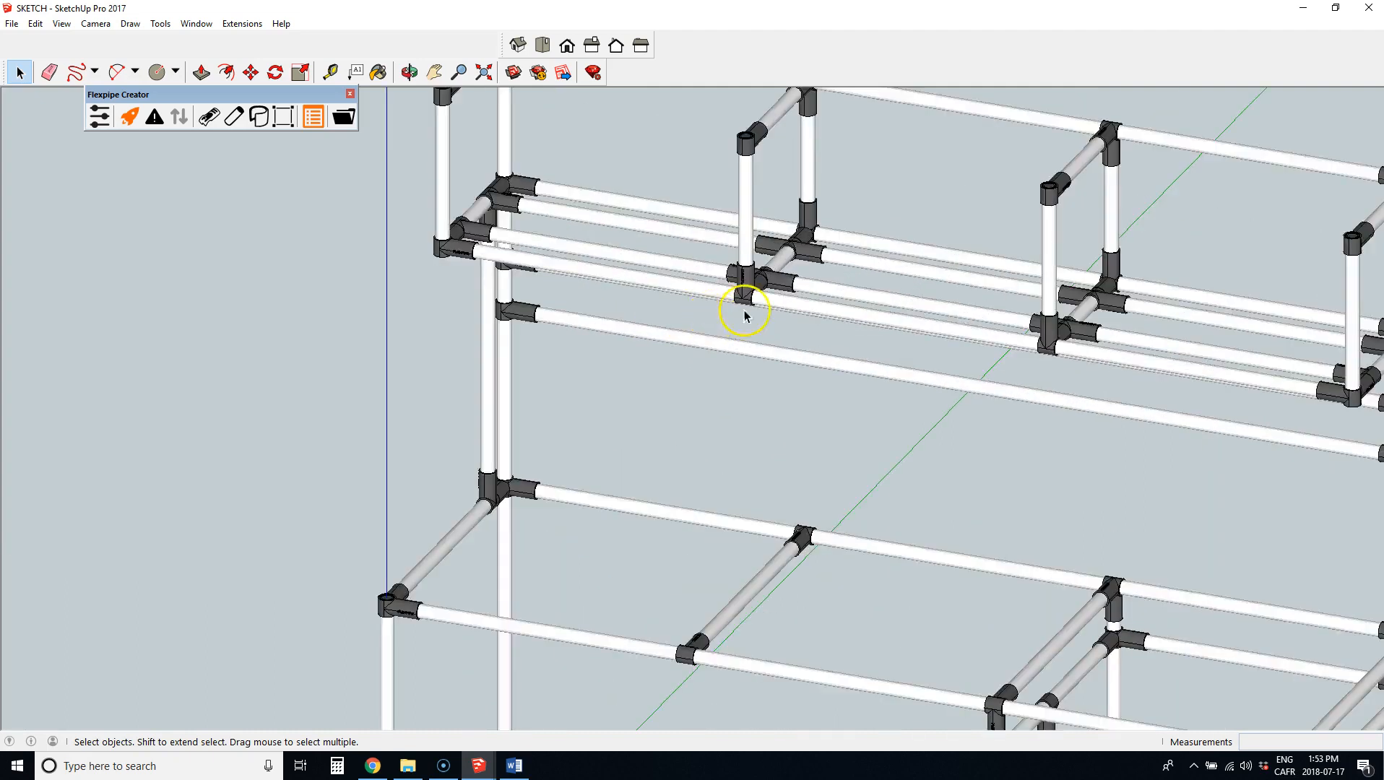
pyautogui.click(179, 117)
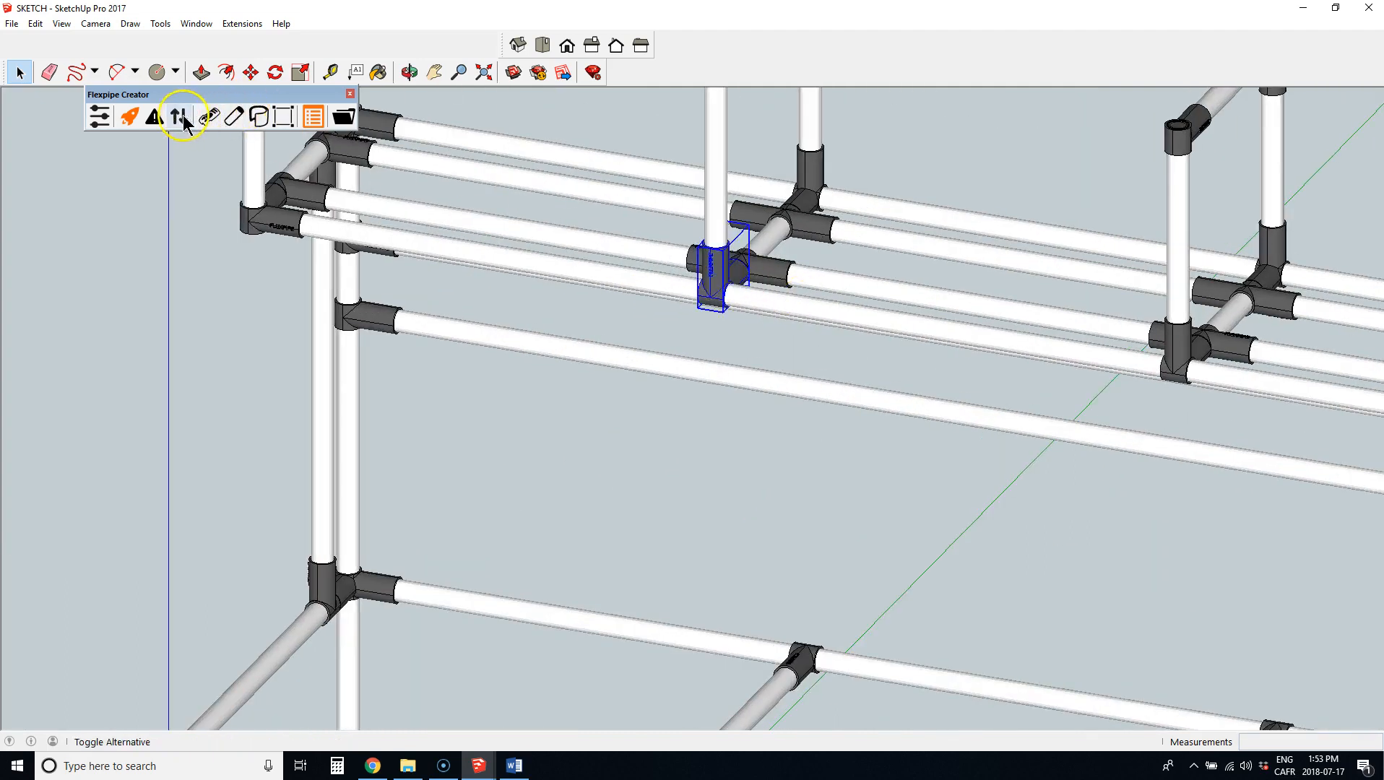
pyautogui.click(178, 117)
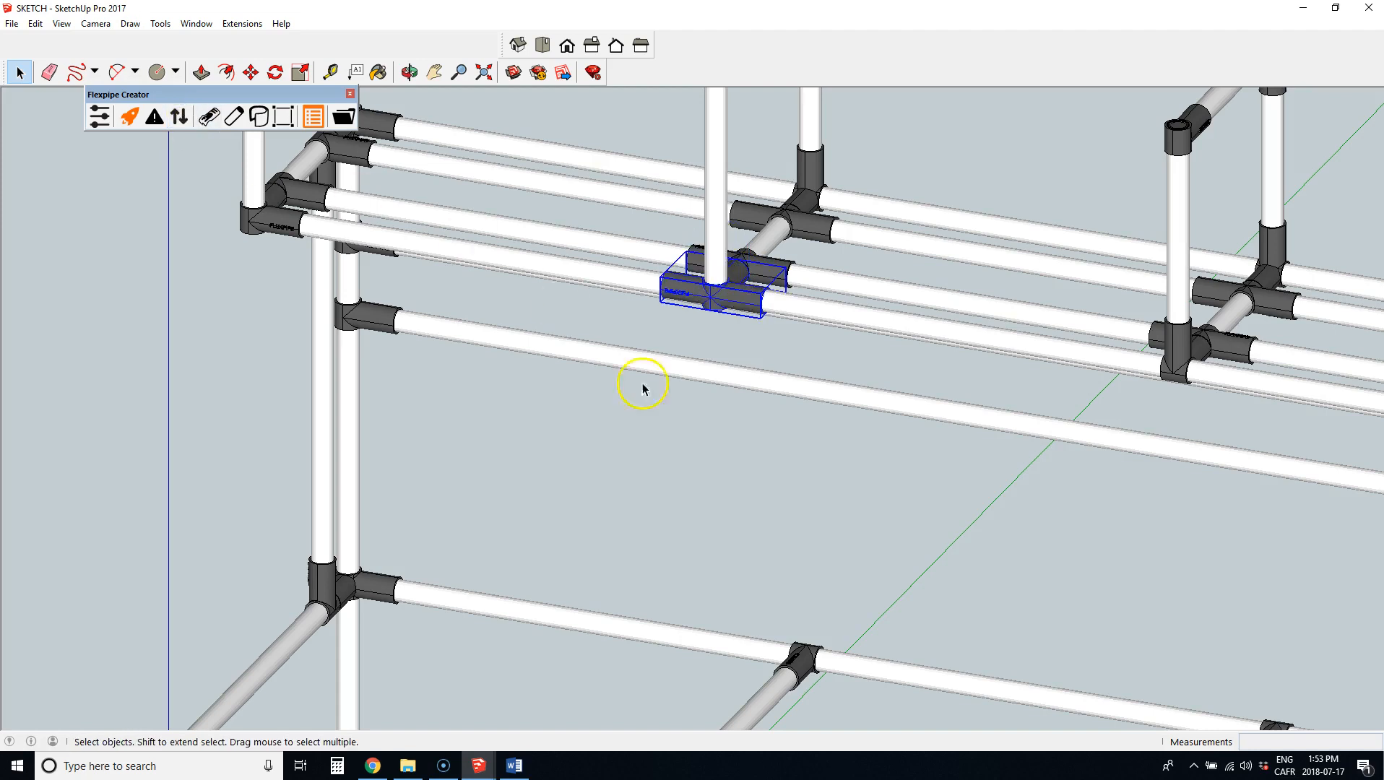
pyautogui.scroll(-3)
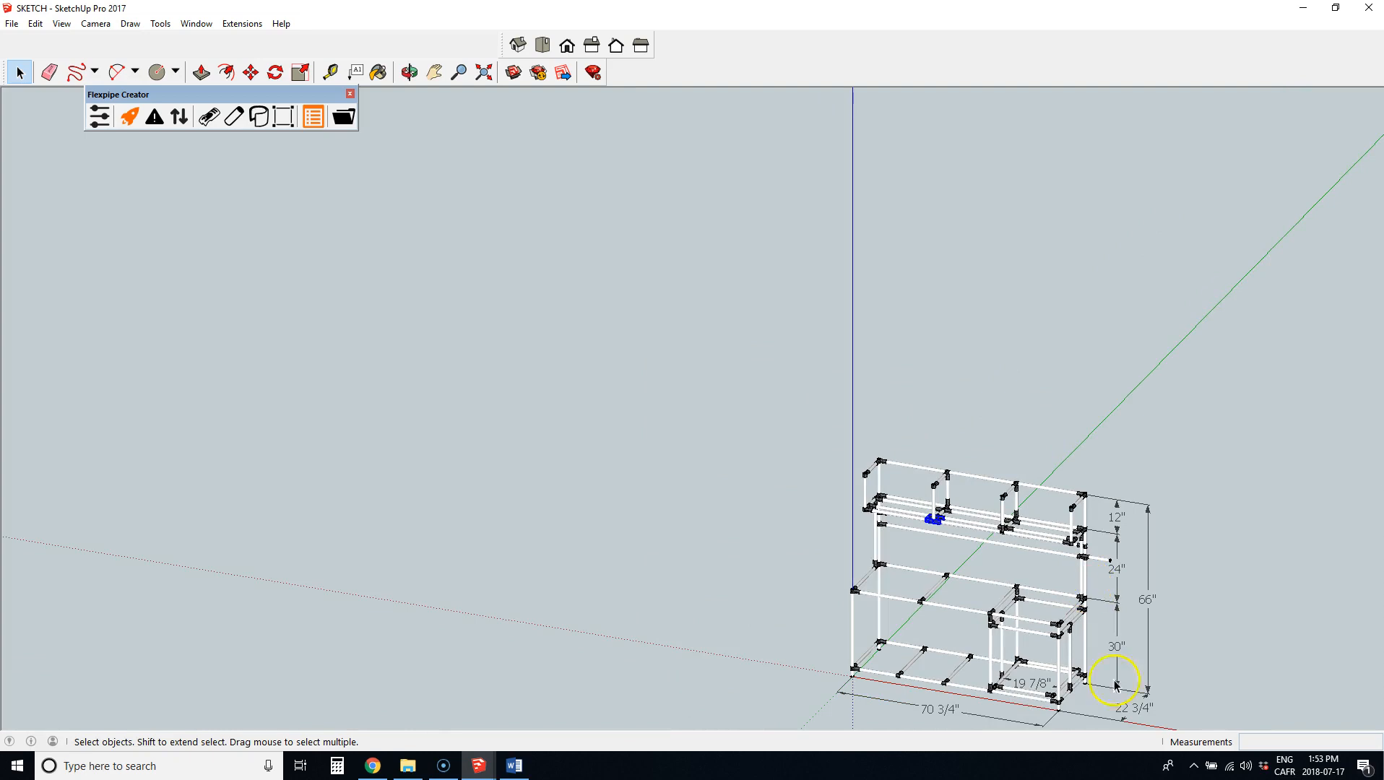
pyautogui.click(371, 766)
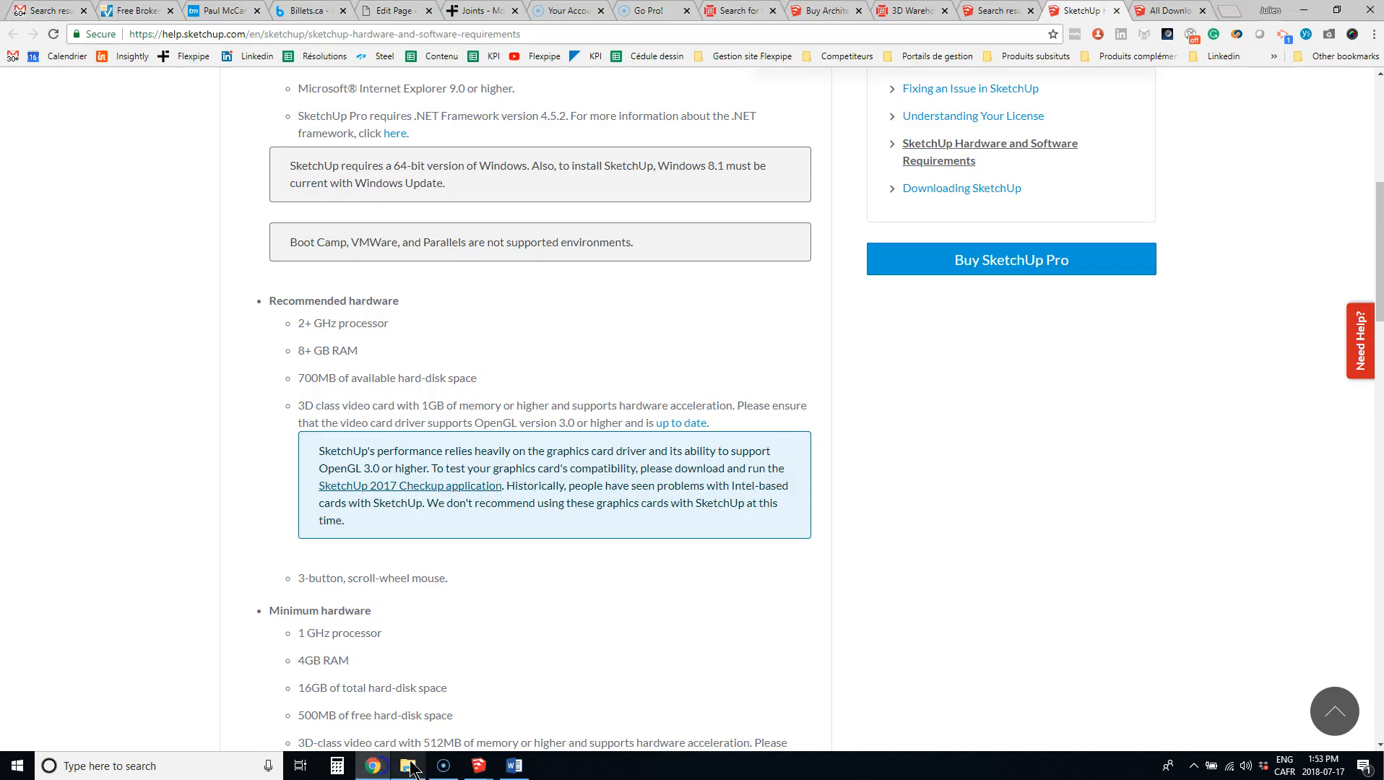